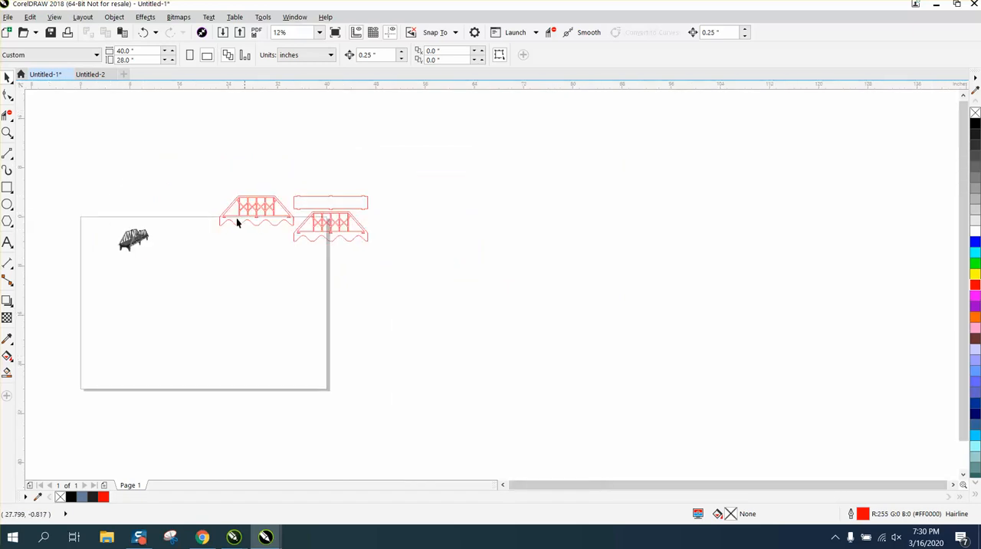
Draw a new rectangle below the reference bridge pieces for the truss side panel.
click(450, 261)
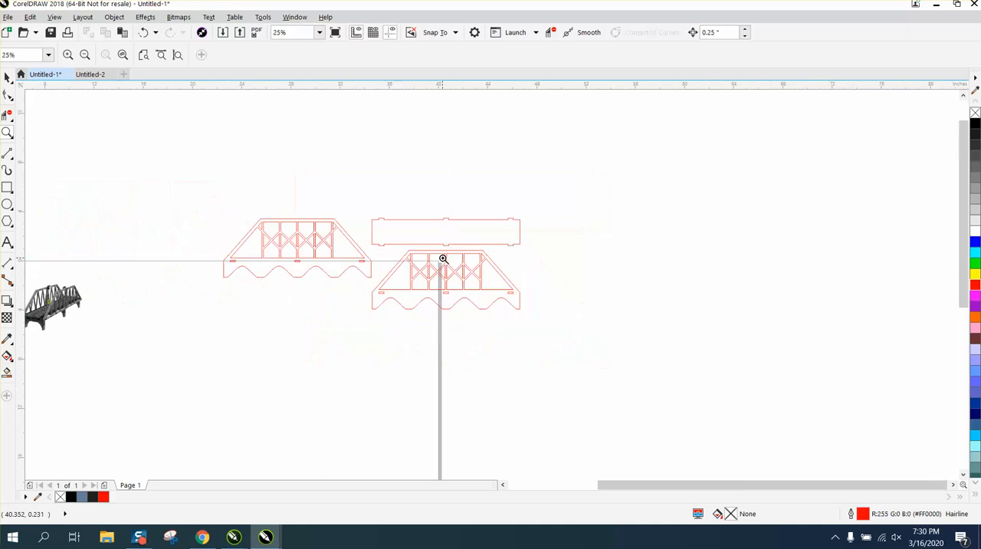
mouse_move(7, 187)
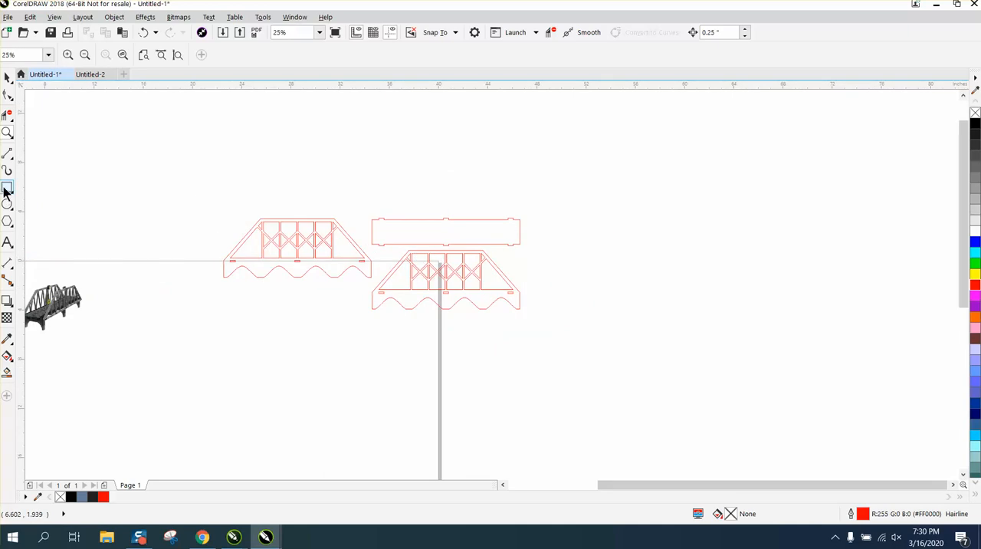
drag(123, 350, 285, 389)
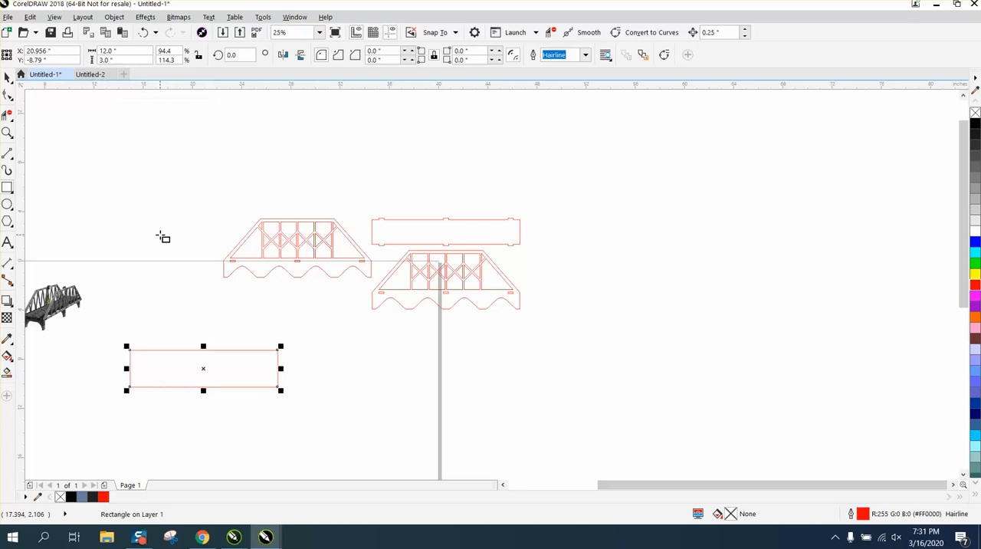
drag(203, 368, 192, 433)
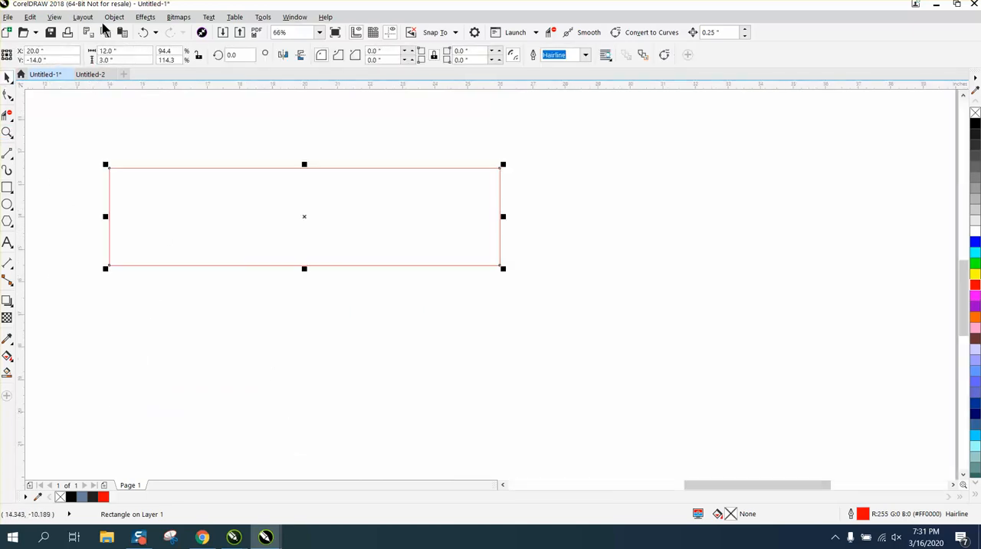
Convert the rectangle to curves and pull the top corners inward into a trapezoid.
click(114, 15)
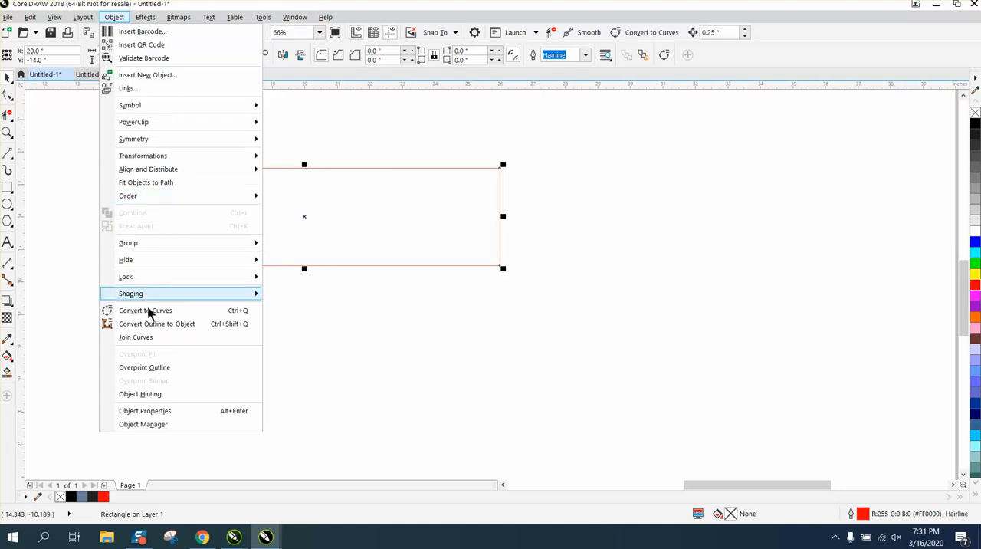
click(144, 309)
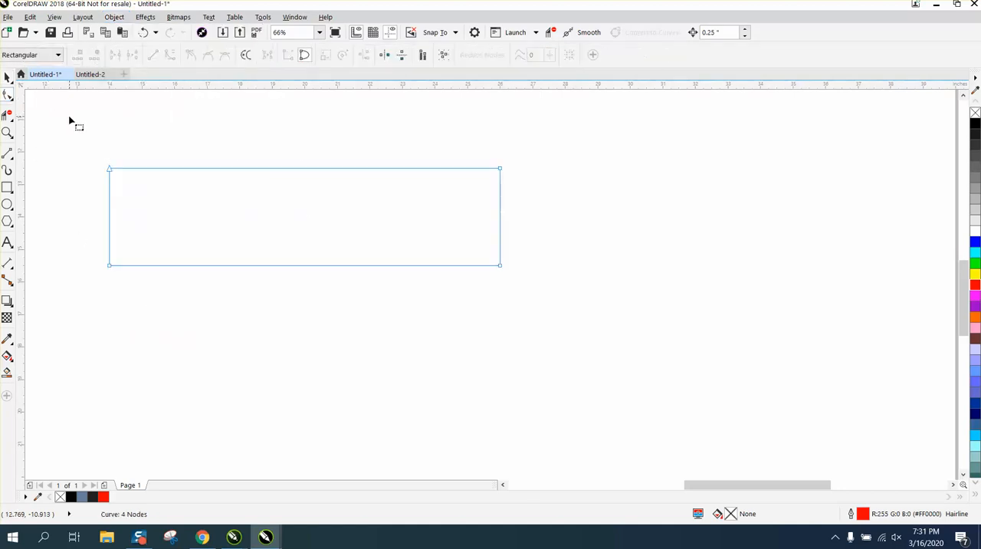
mouse_move(371, 106)
text(2.)
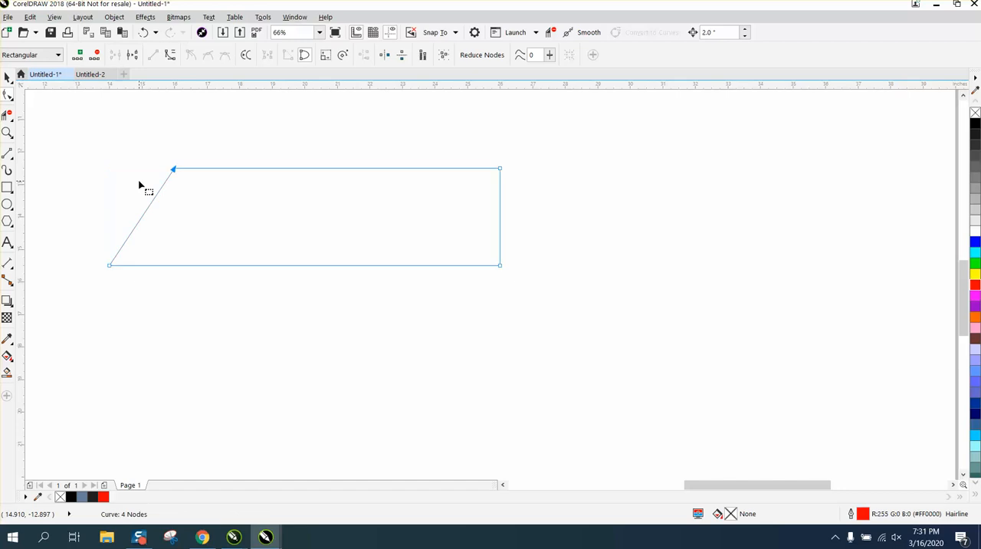
drag(500, 169, 435, 168)
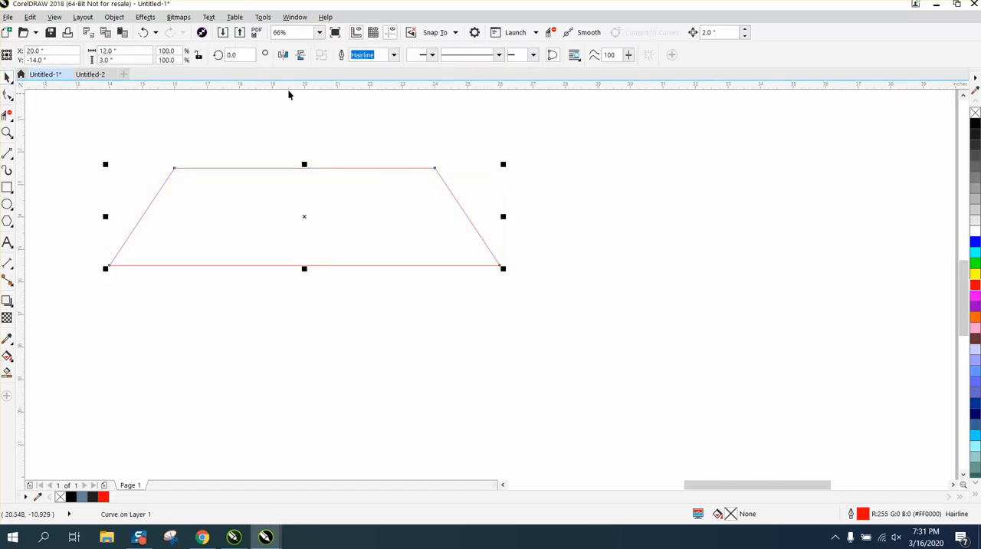
Apply a one-step outside contour of 0.25 inch around the trapezoid.
click(113, 17)
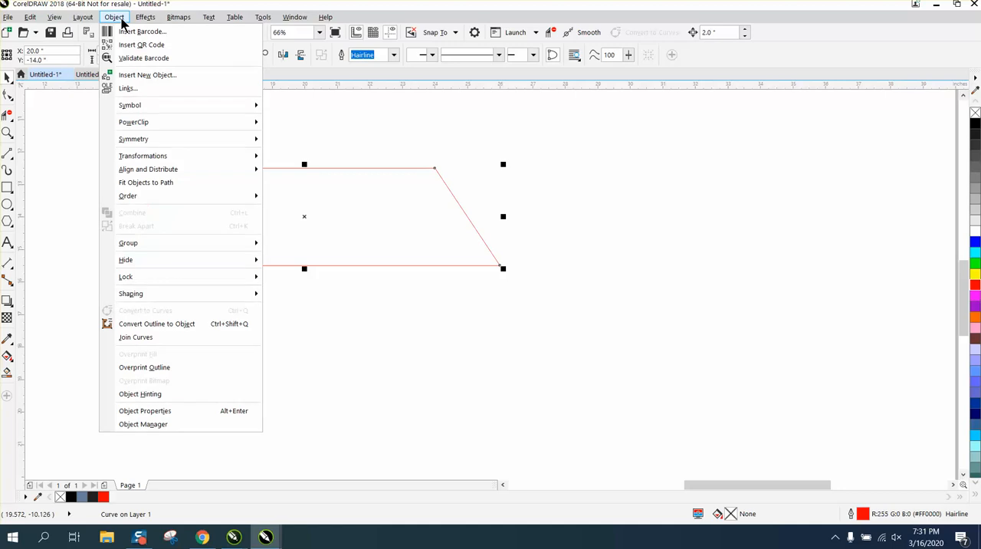
click(144, 17)
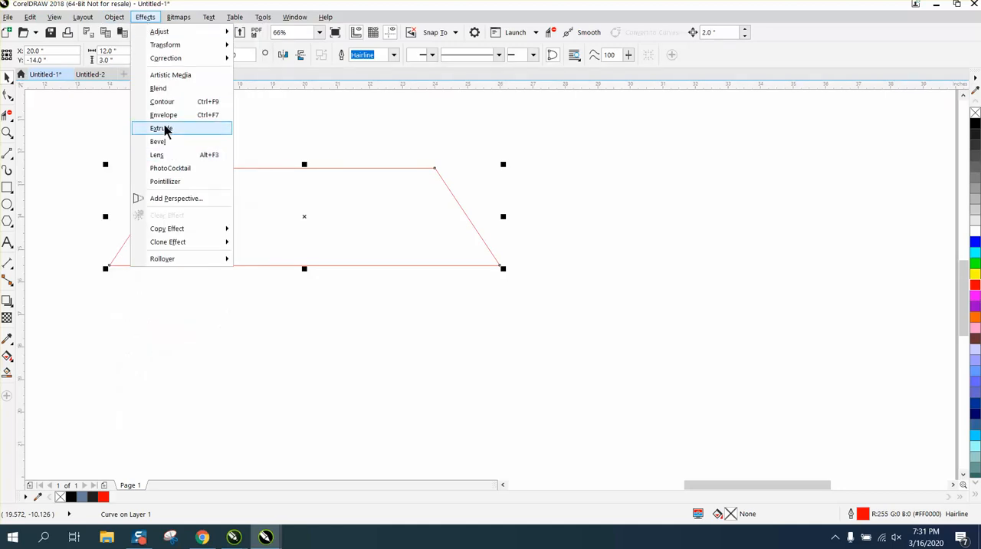
click(163, 101)
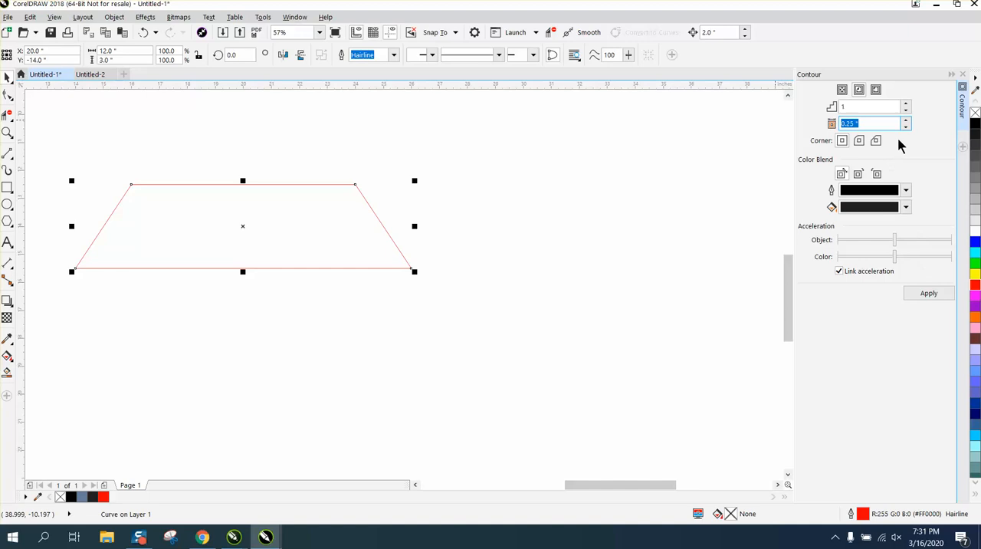
click(929, 294)
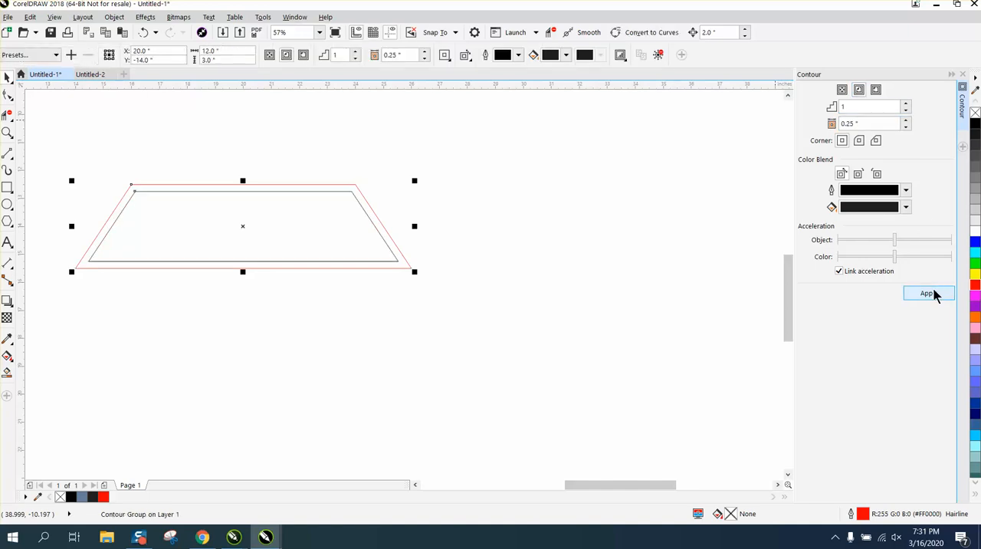
click(113, 15)
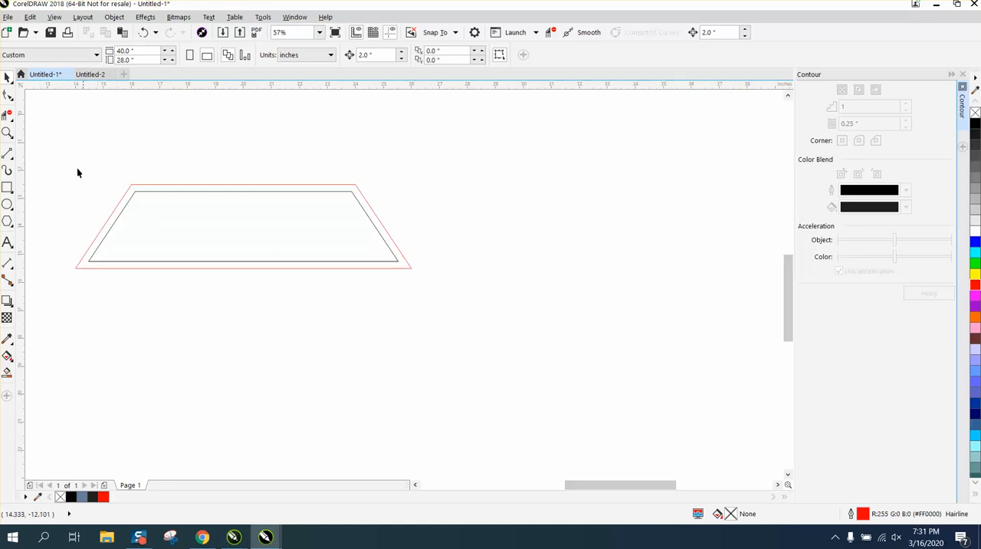
mouse_move(12, 252)
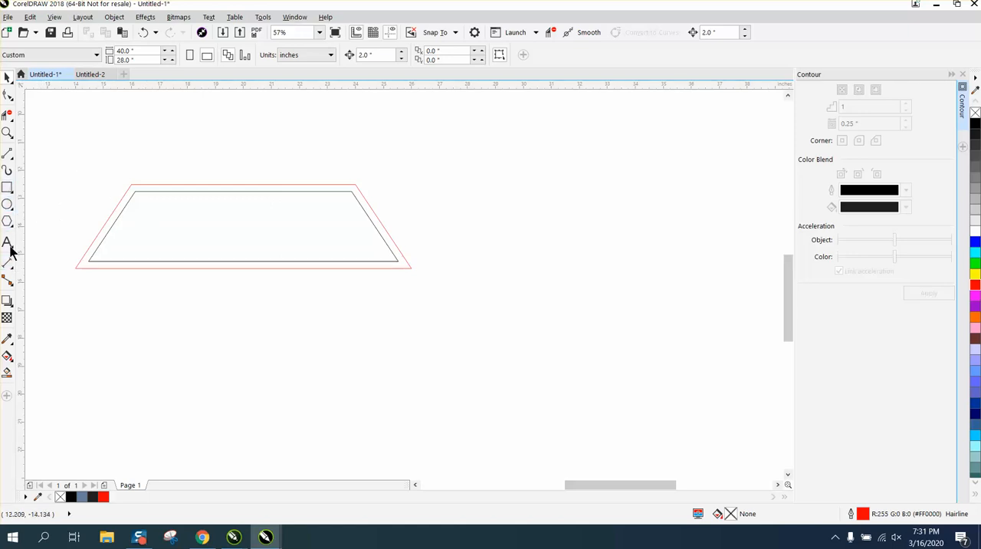
Draw a thin vertical bar and place it on the trapezoid panel.
drag(218, 294, 217, 365)
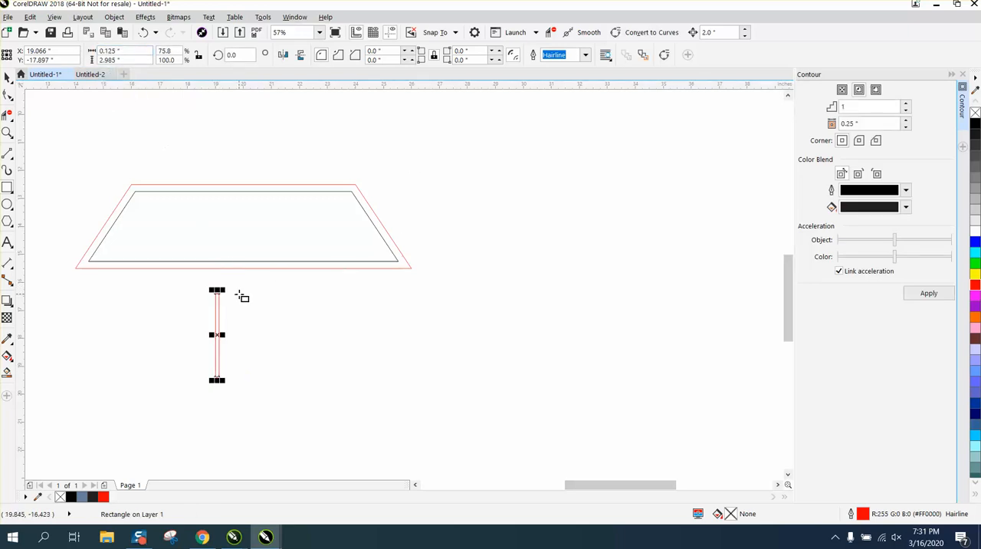
mouse_move(61, 141)
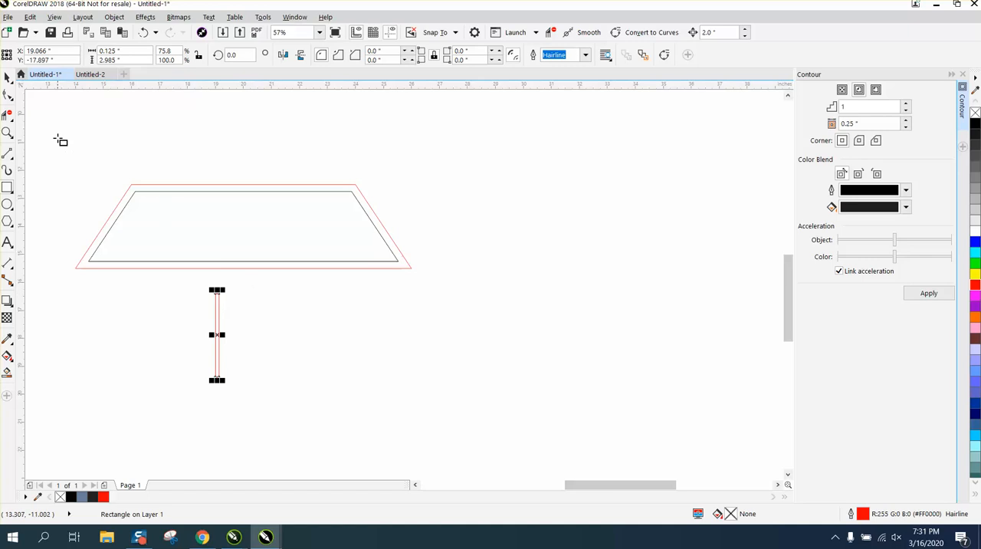
drag(218, 334, 242, 227)
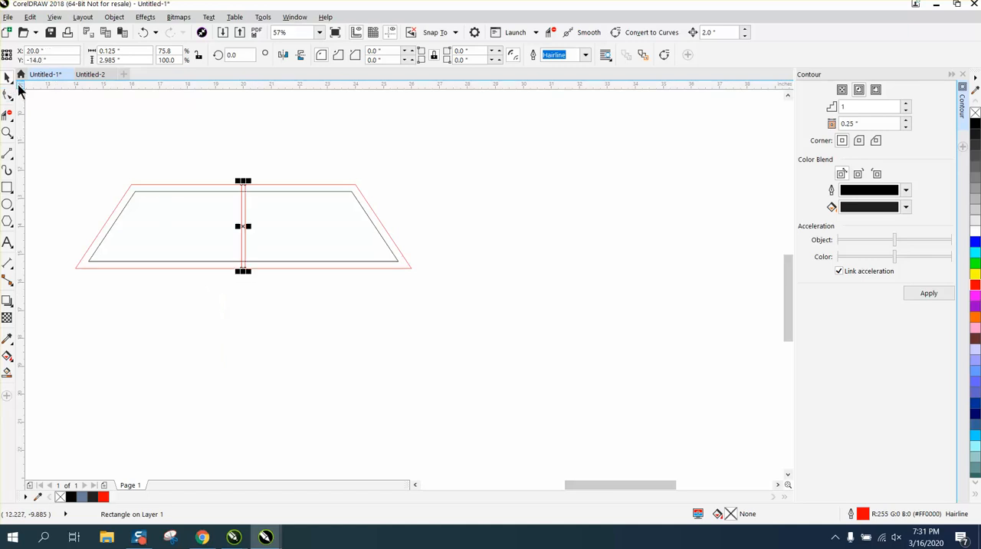
click(8, 131)
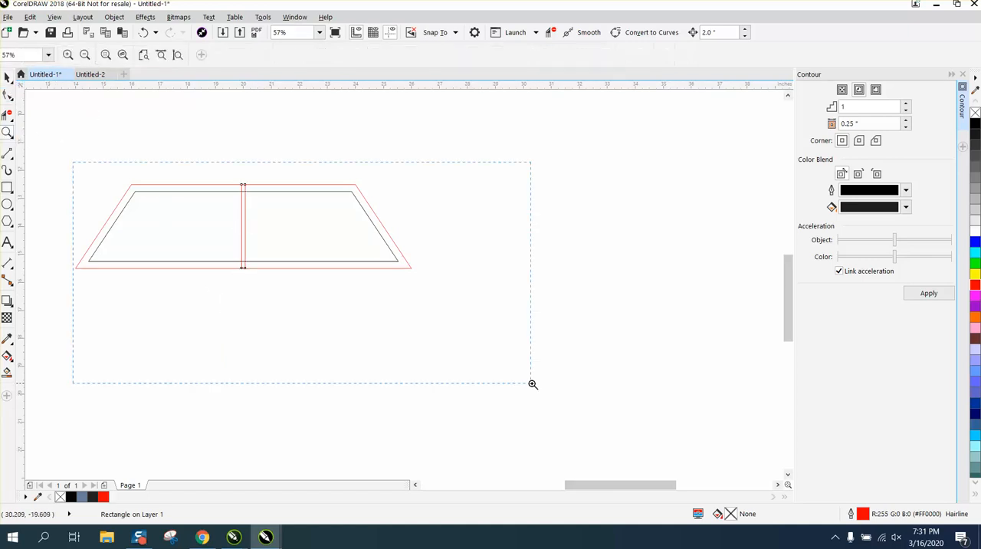
click(8, 260)
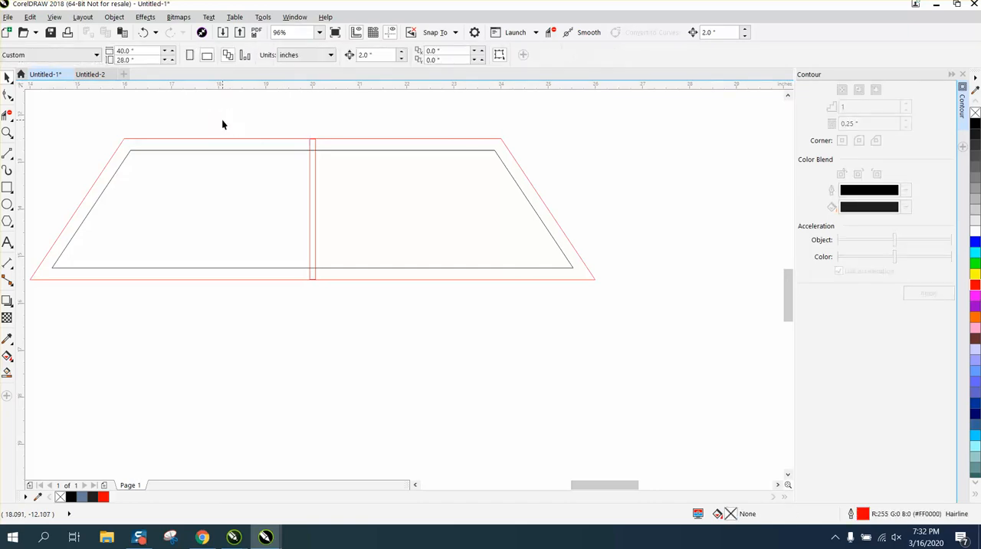
mouse_move(313, 119)
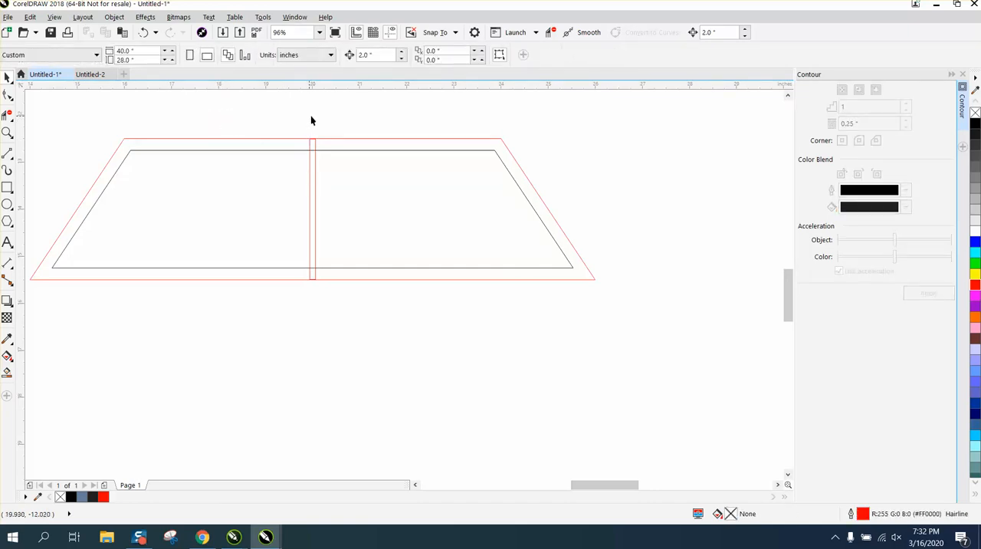
mouse_move(374, 55)
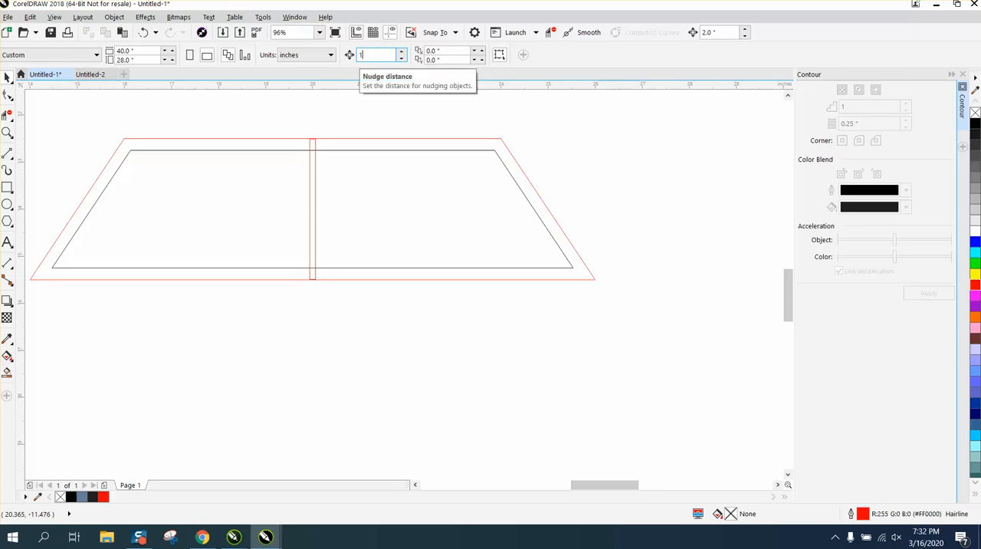
Set nudge distance to 1.9 inch and duplicate the bar into five evenly spaced struts.
text(1.8)
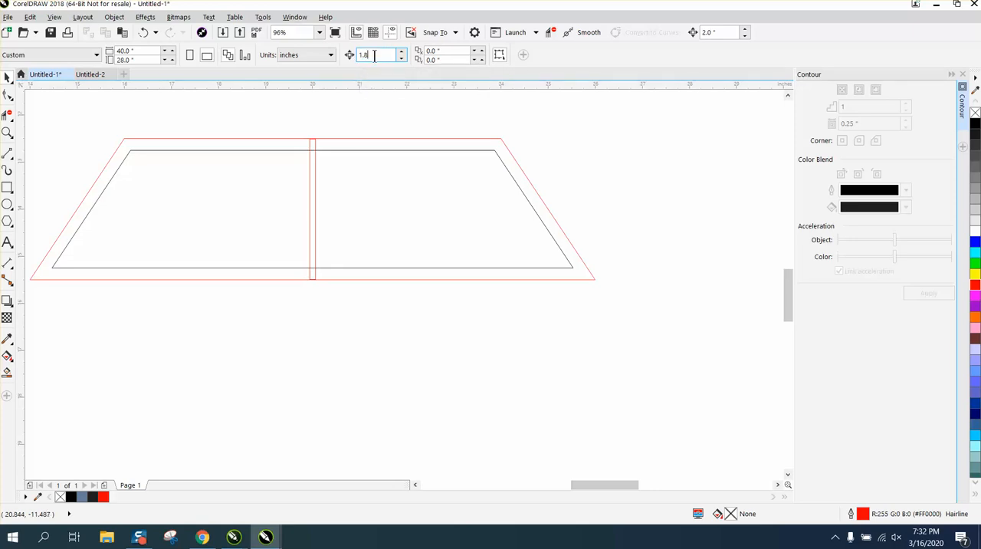
text(1.9 ")
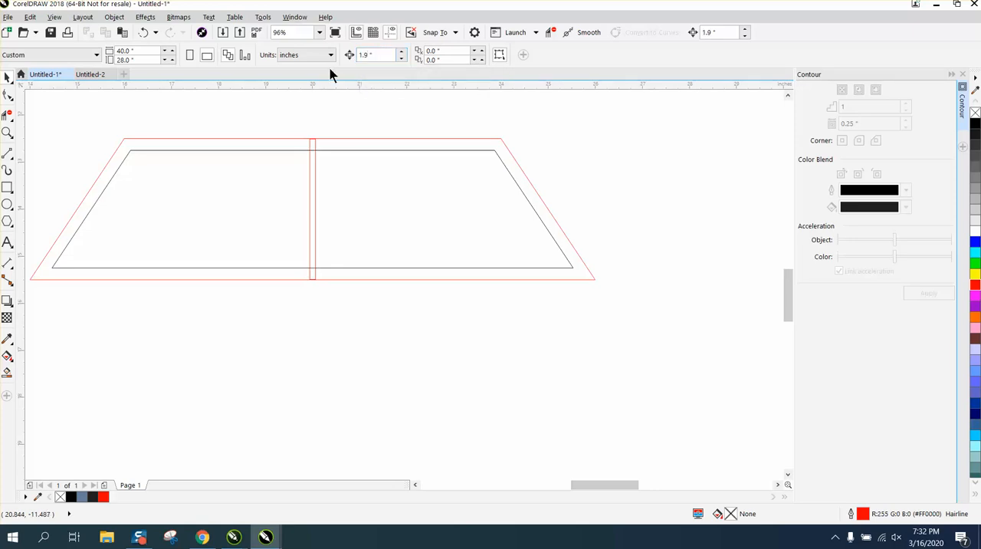
click(313, 207)
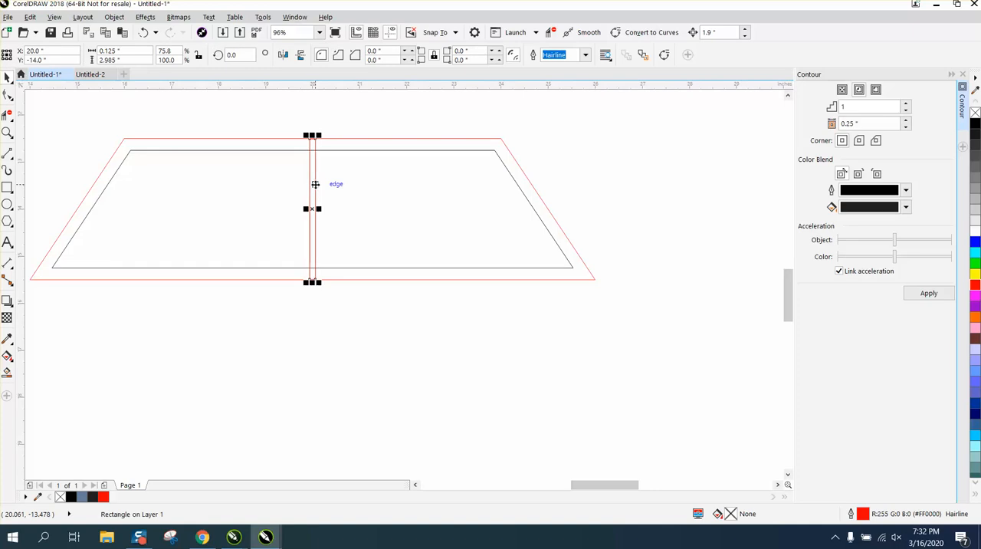
drag(312, 208, 222, 208)
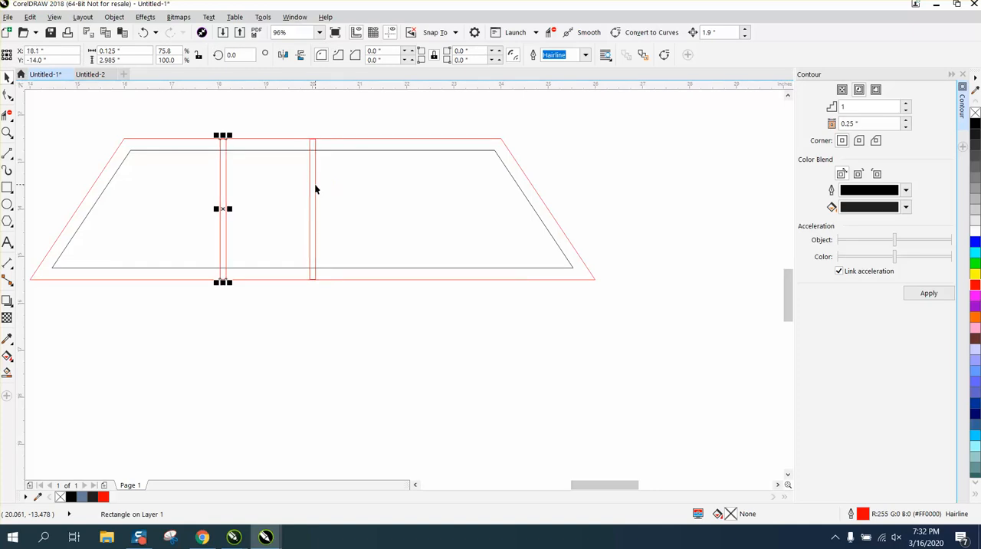
drag(223, 208, 313, 209)
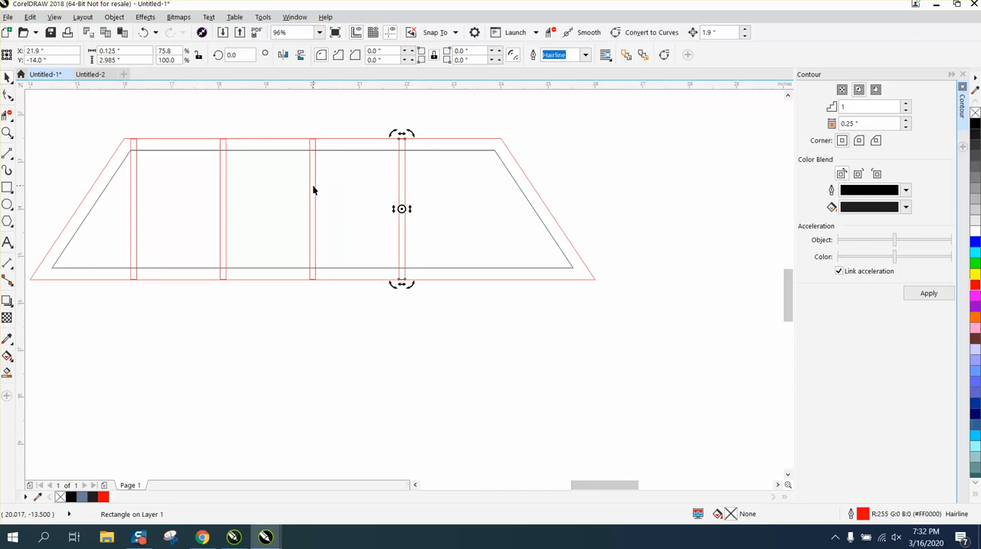
click(351, 345)
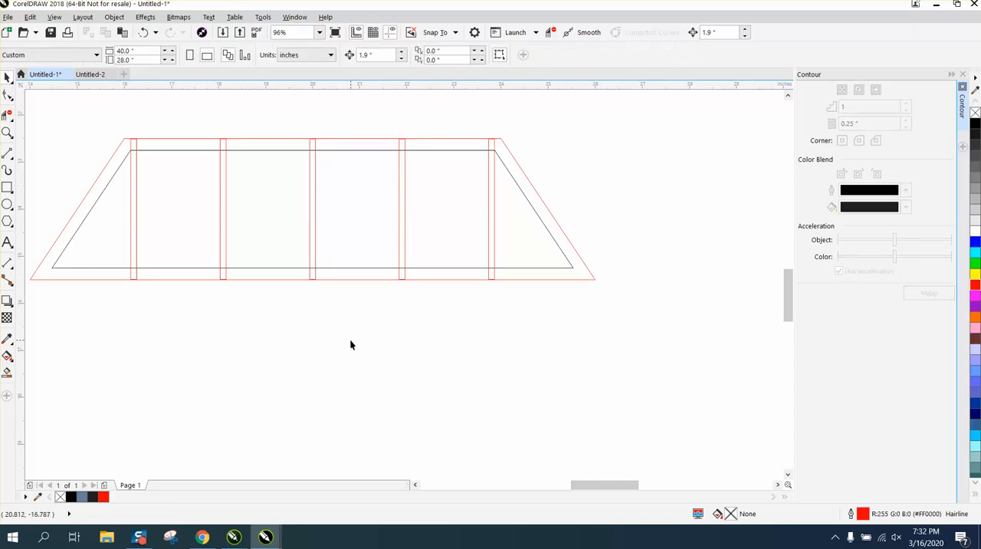
mouse_move(289, 326)
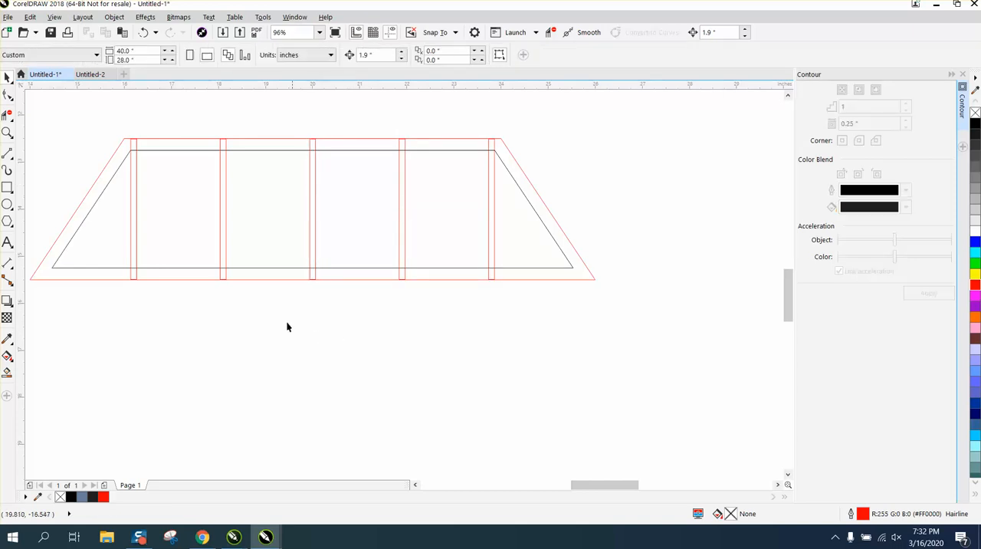
mouse_move(21, 227)
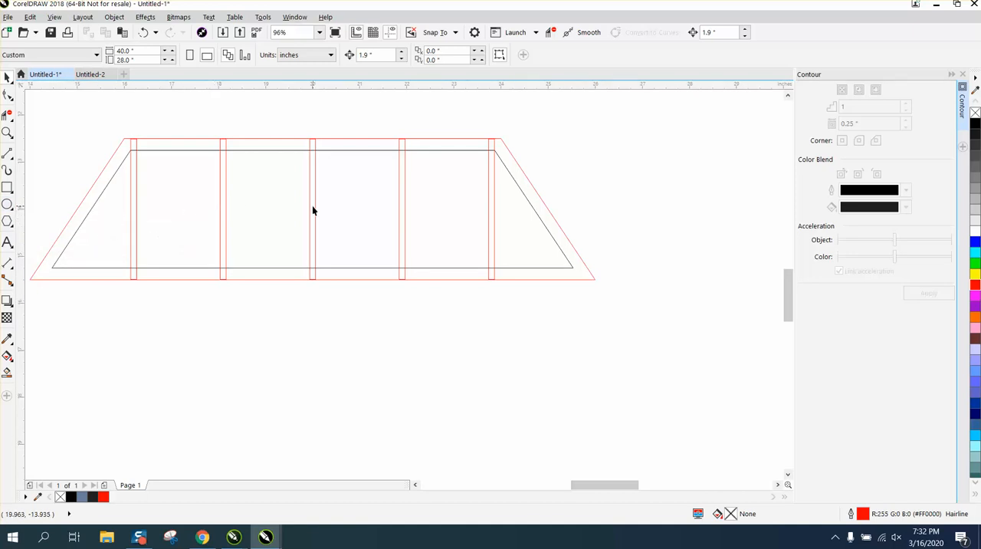
Make a 45° copy of a bar as a diagonal brace in the first bay and mirror its slope.
click(312, 208)
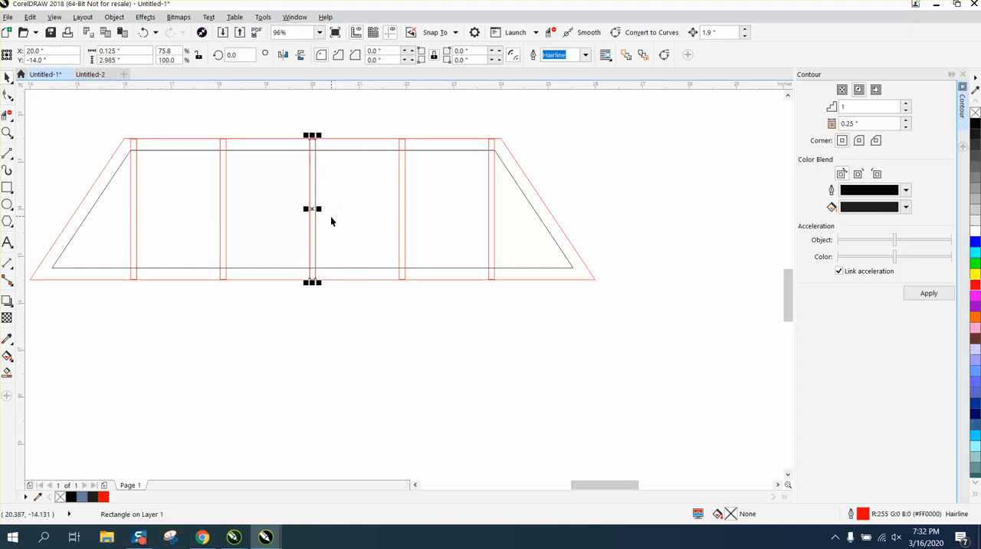
drag(312, 207, 313, 356)
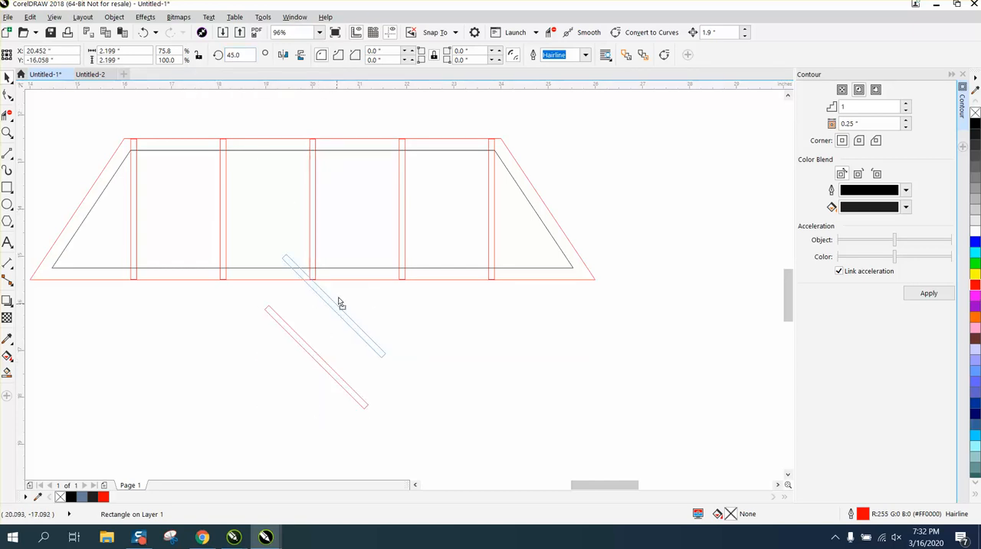
drag(340, 303, 362, 213)
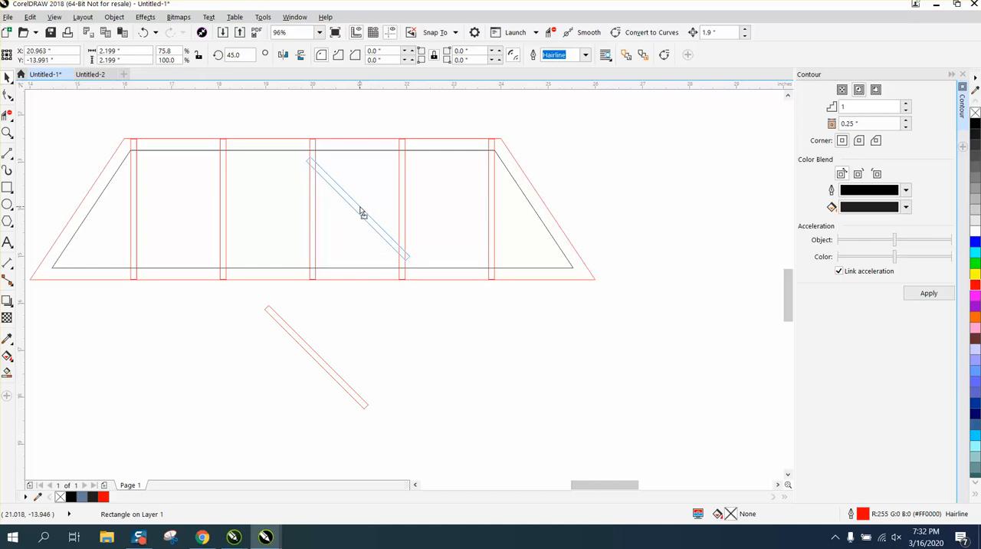
click(360, 211)
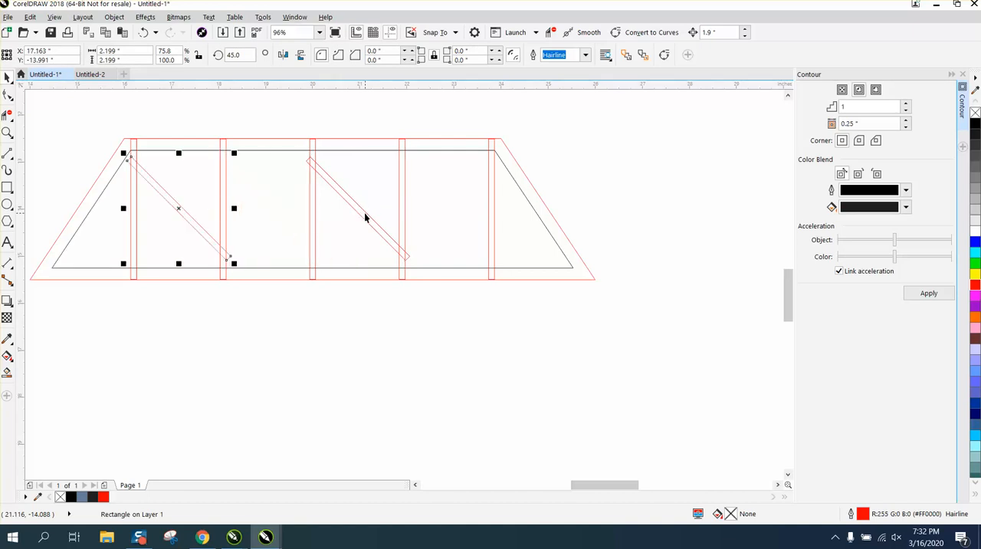
mouse_move(300, 56)
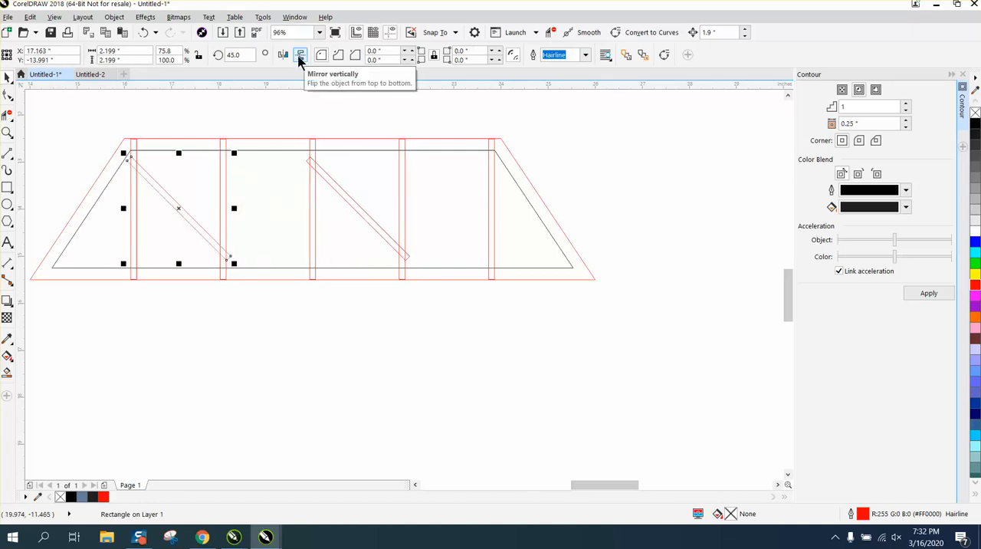
click(300, 55)
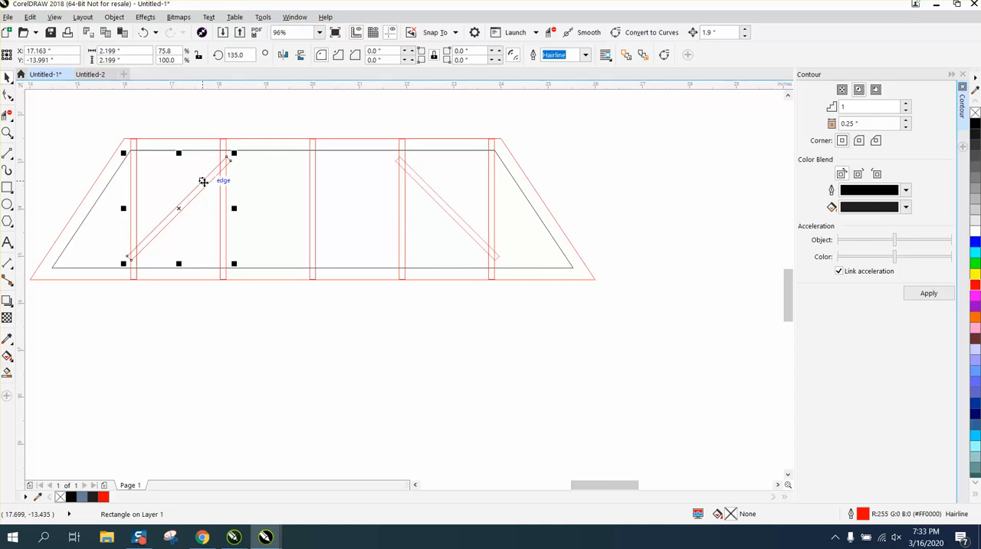
Place mirrored brace copies in the remaining bays to form the zigzag truss.
click(300, 55)
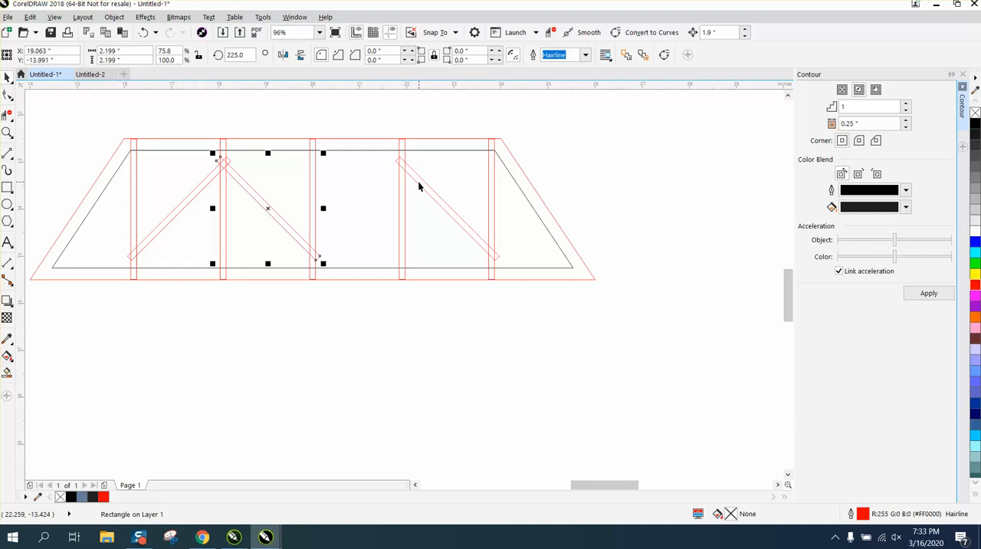
click(447, 206)
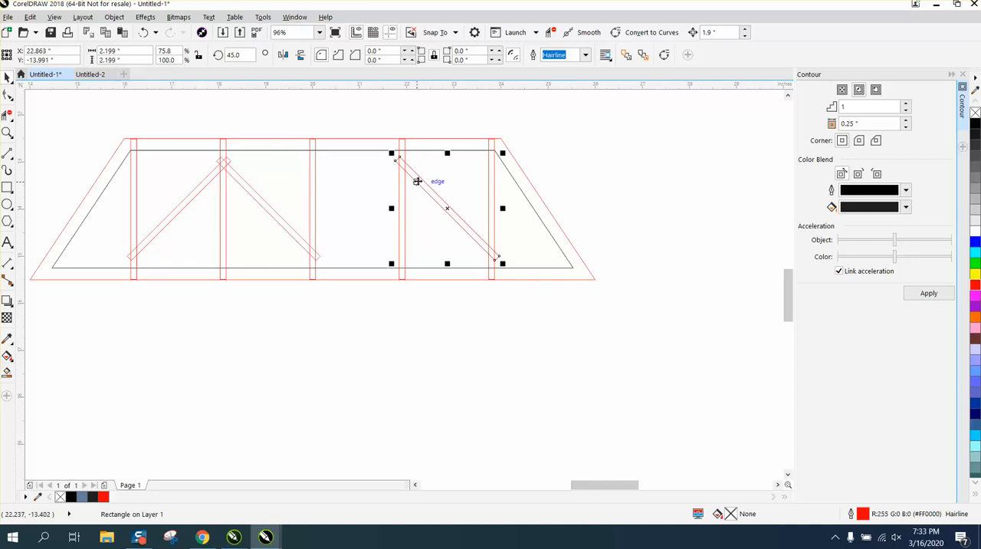
click(300, 55)
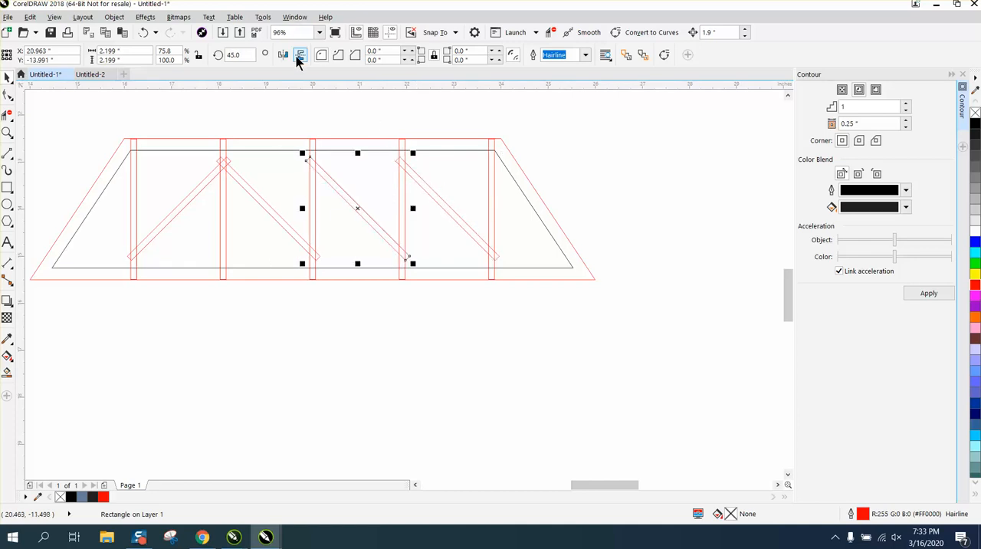
click(301, 56)
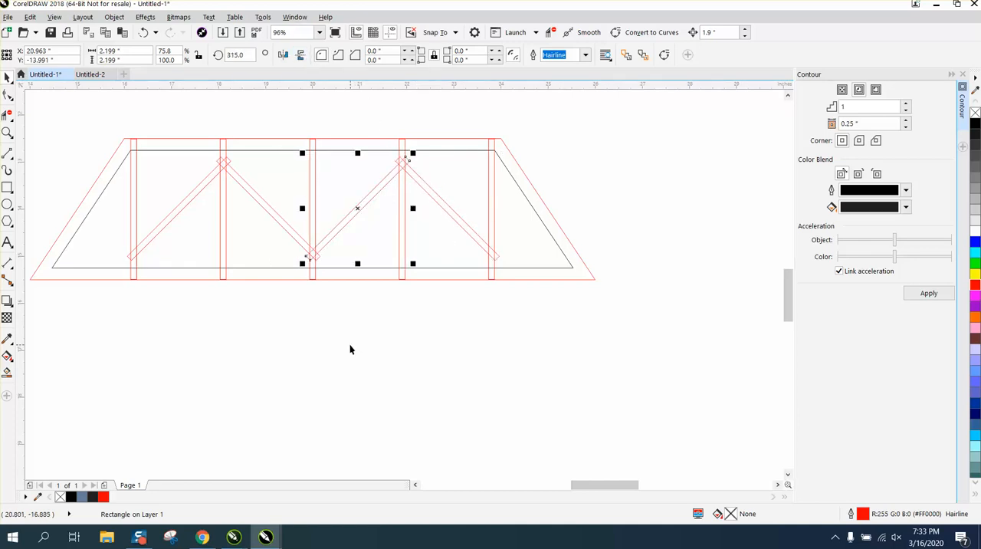
click(548, 213)
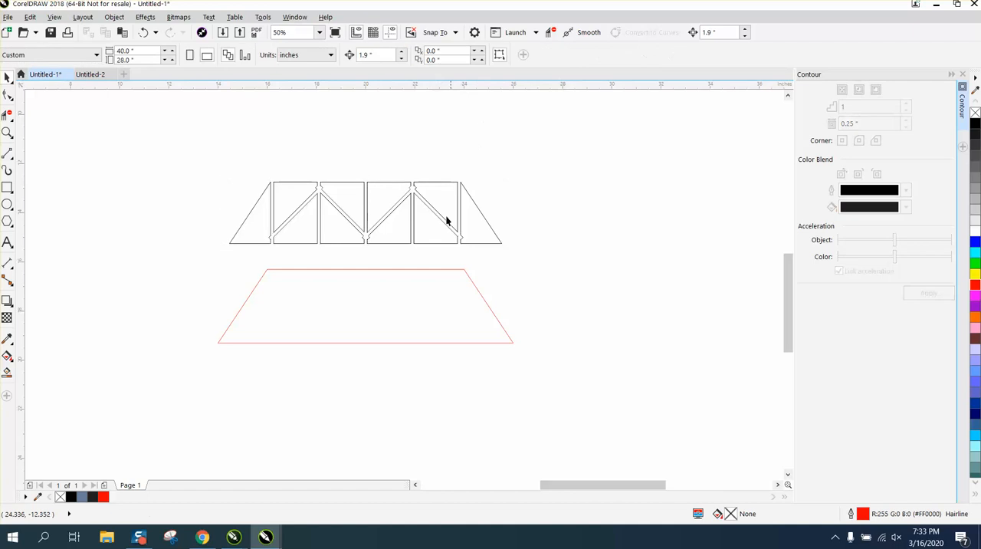
Move the red trapezoid outline up to frame the welded truss openings.
click(365, 307)
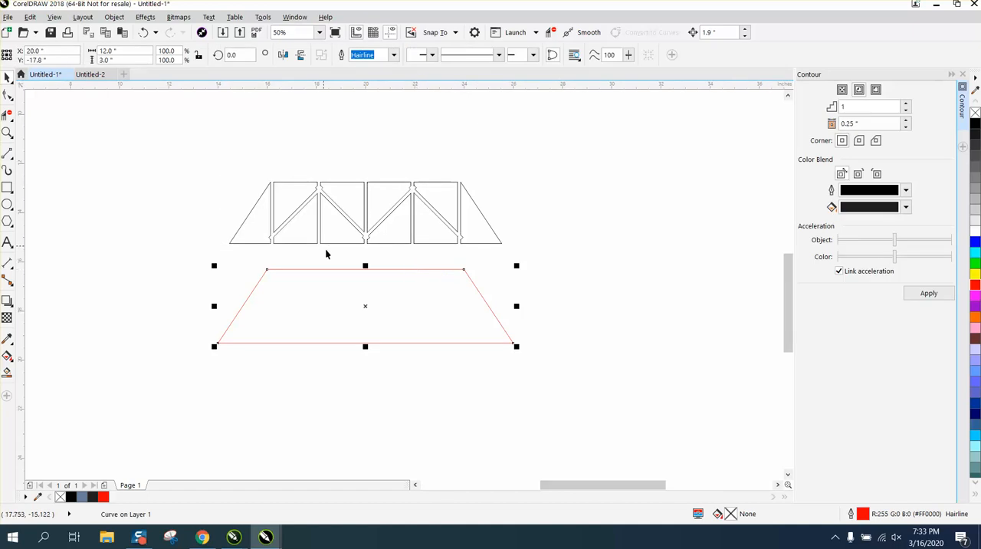
drag(364, 305, 365, 258)
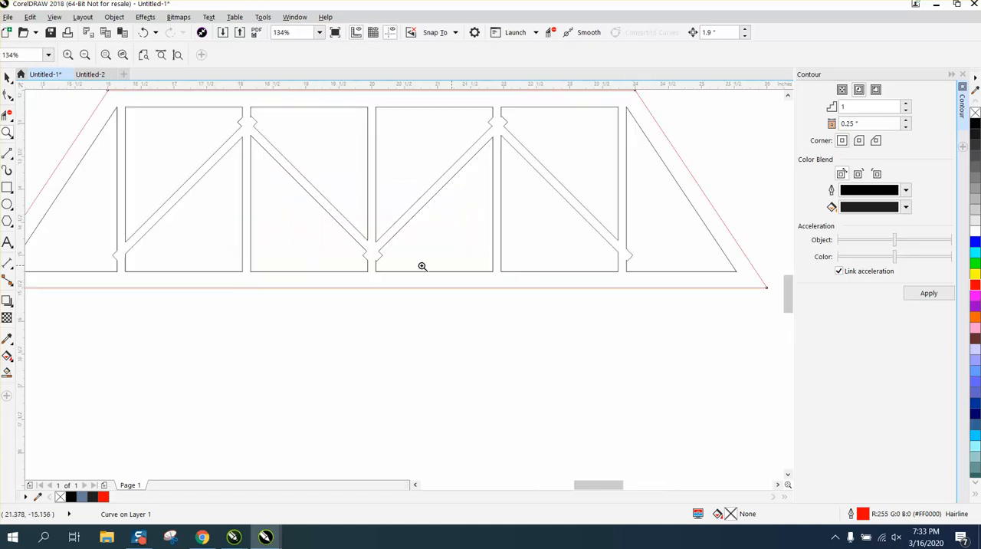
mouse_move(352, 251)
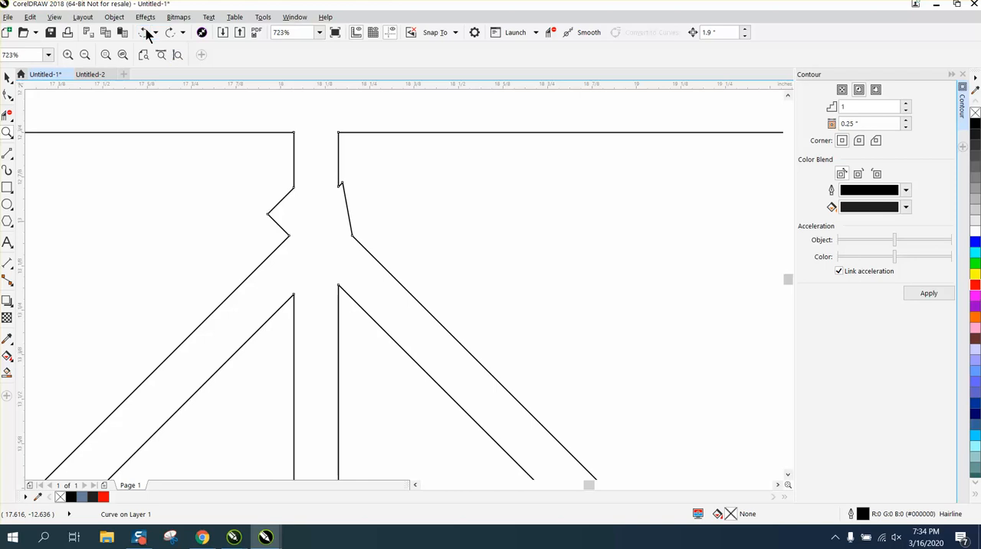
Delete stray notch nodes at the truss joints with the Shape tool, zooming in as needed.
click(45, 74)
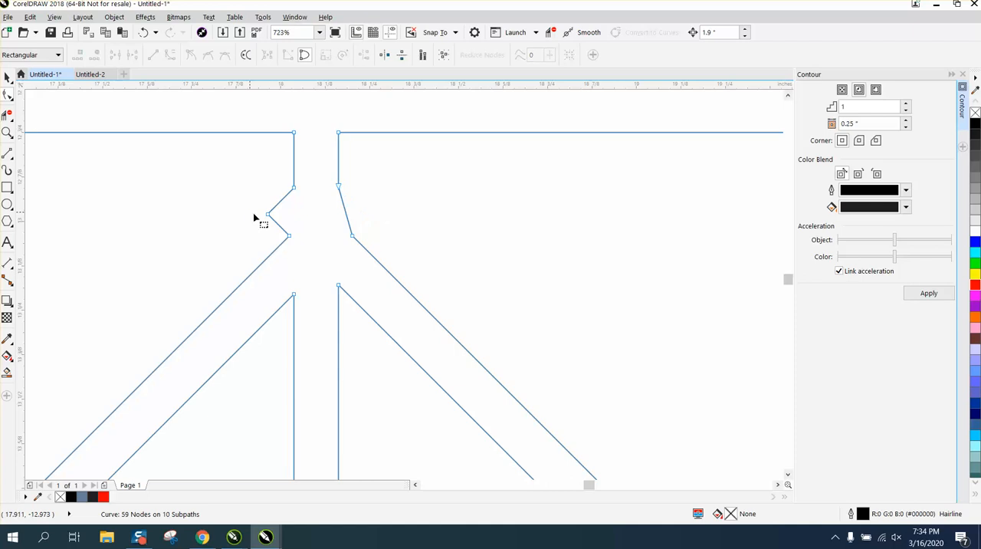
click(268, 214)
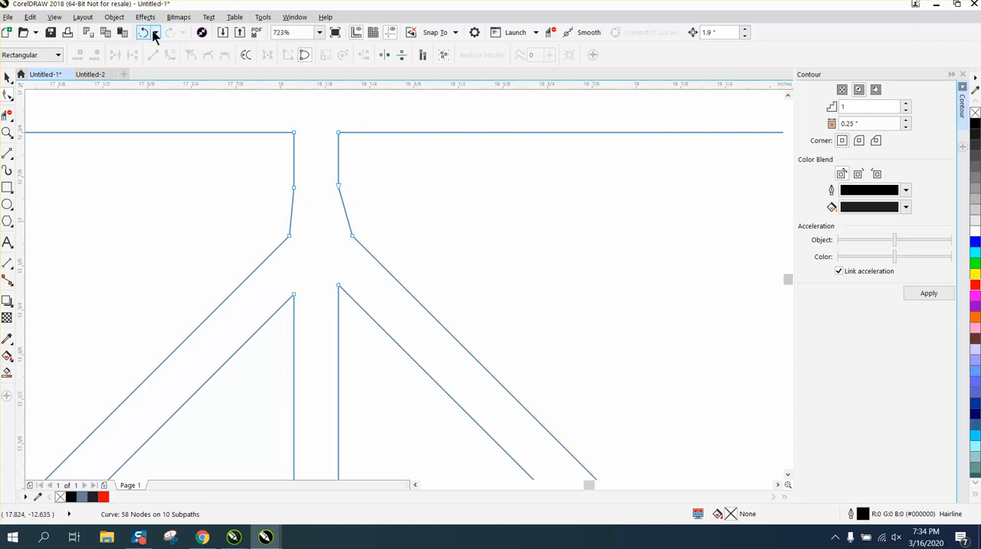
click(153, 32)
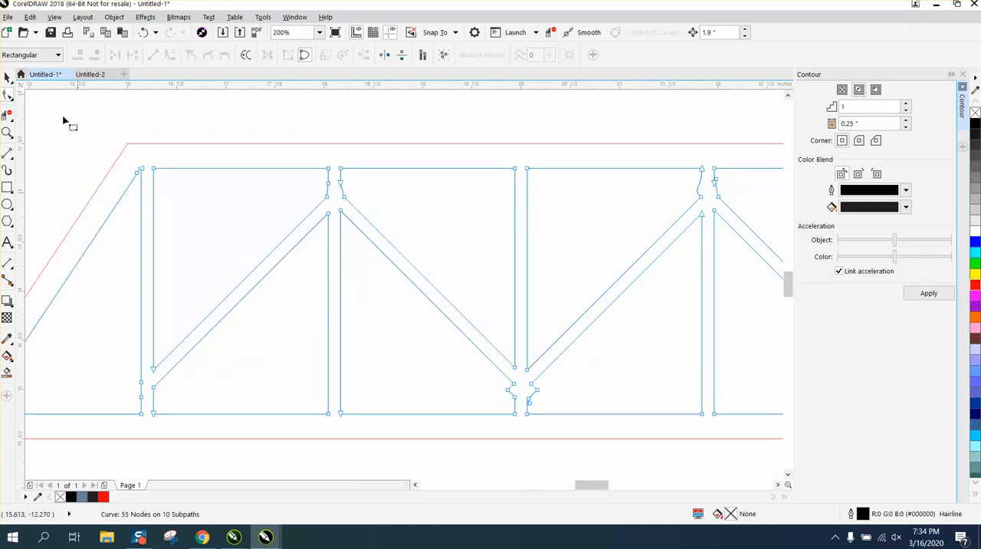
click(7, 132)
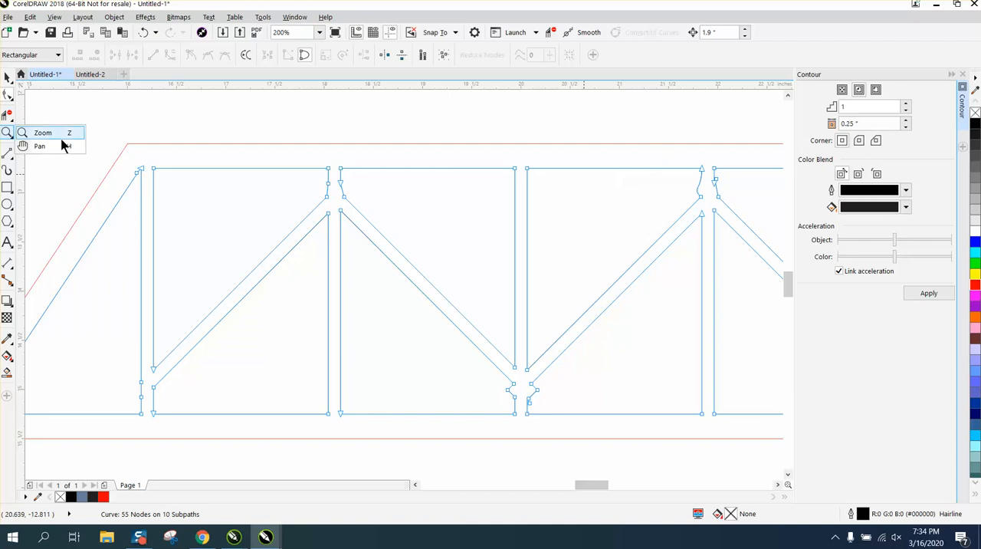
click(43, 131)
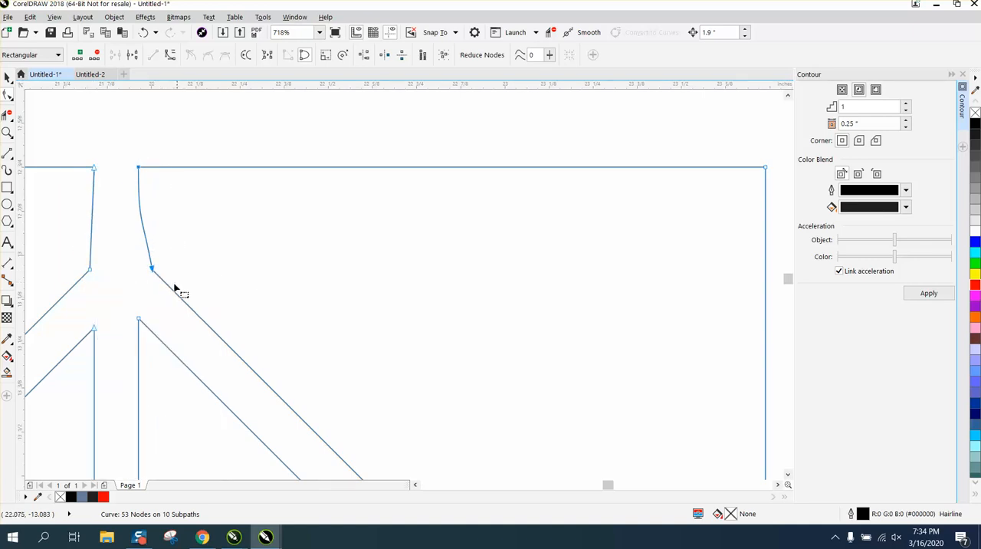
right_click(153, 273)
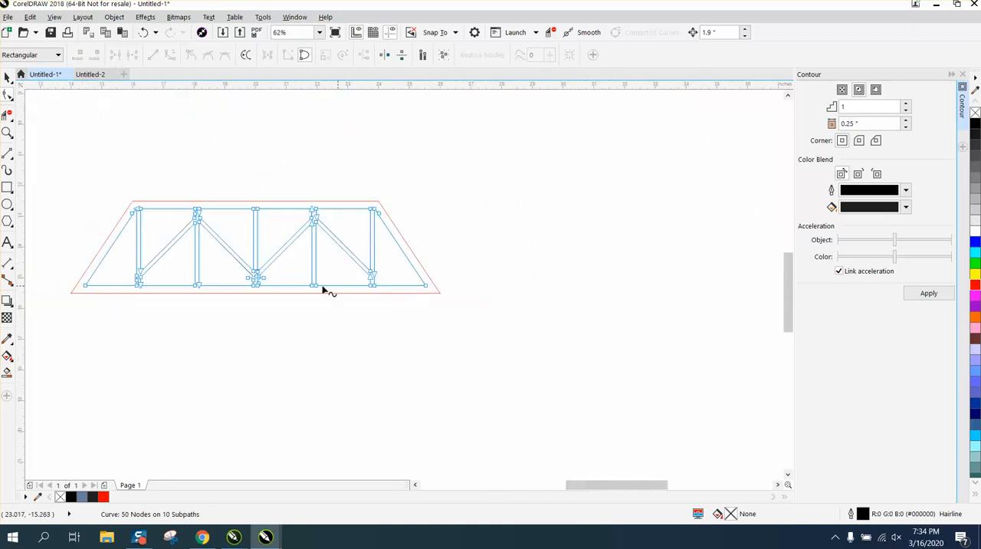
Leave node editing and inspect the finished single truss outline.
click(6, 132)
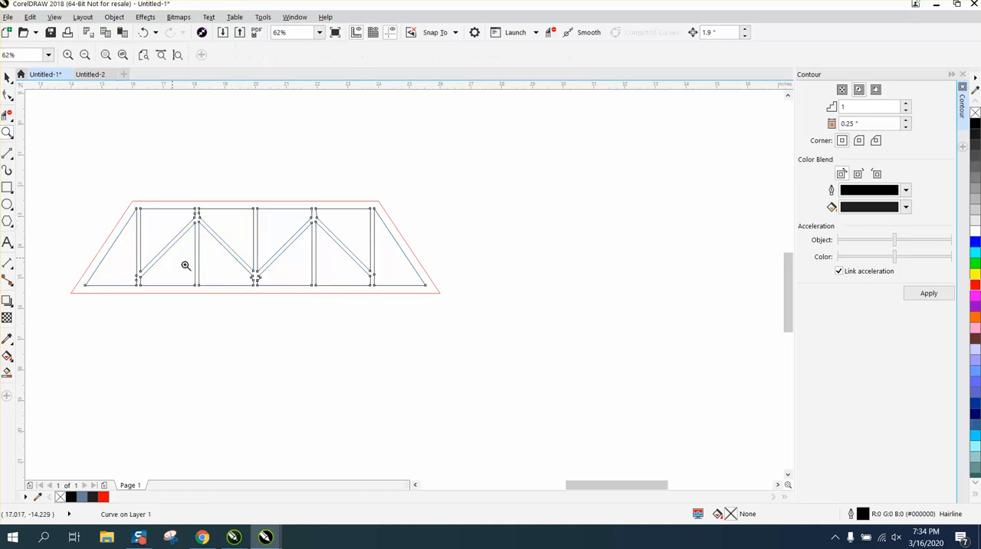
scroll(down, 3)
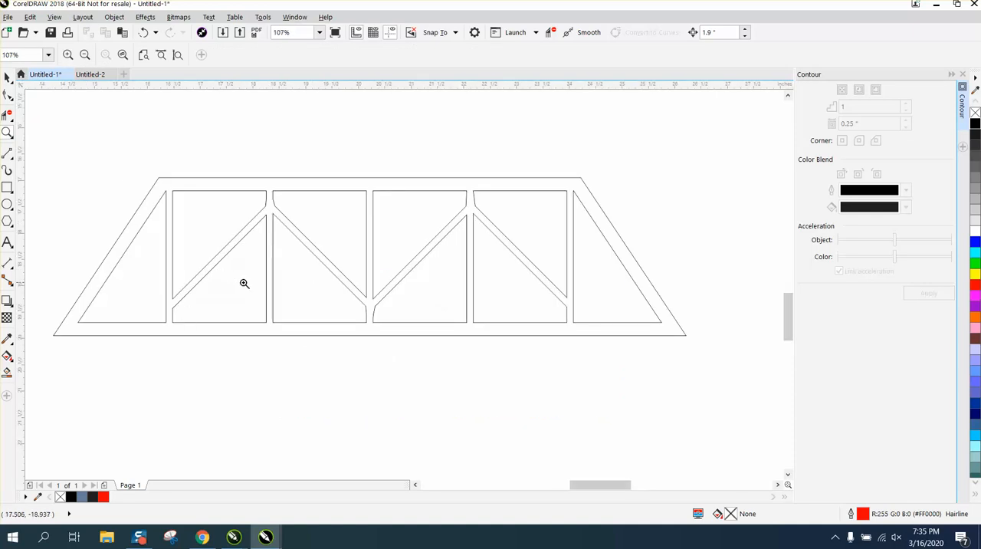
mouse_move(26, 196)
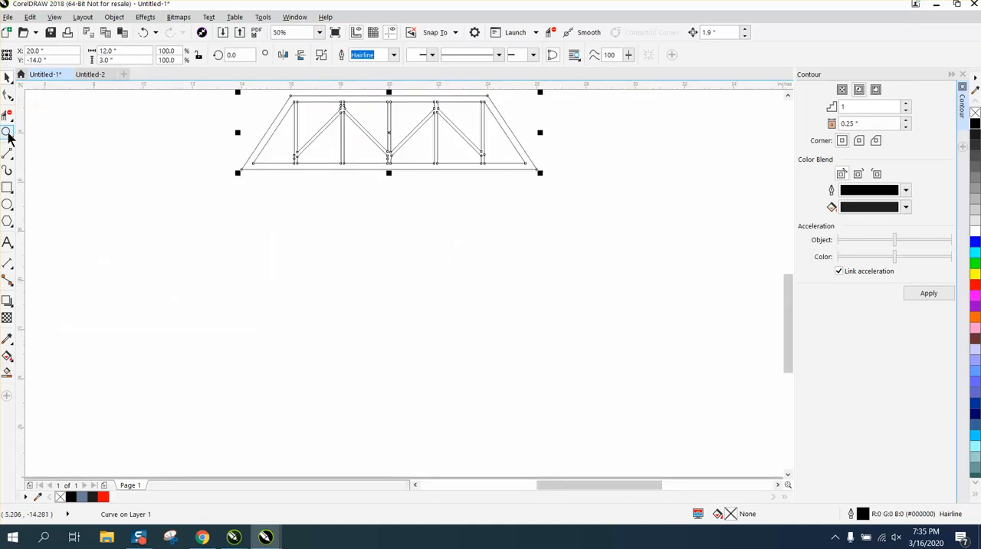
Start the small 0.5 x 0.125 inch tab slot rectangle under the middle joint.
click(6, 131)
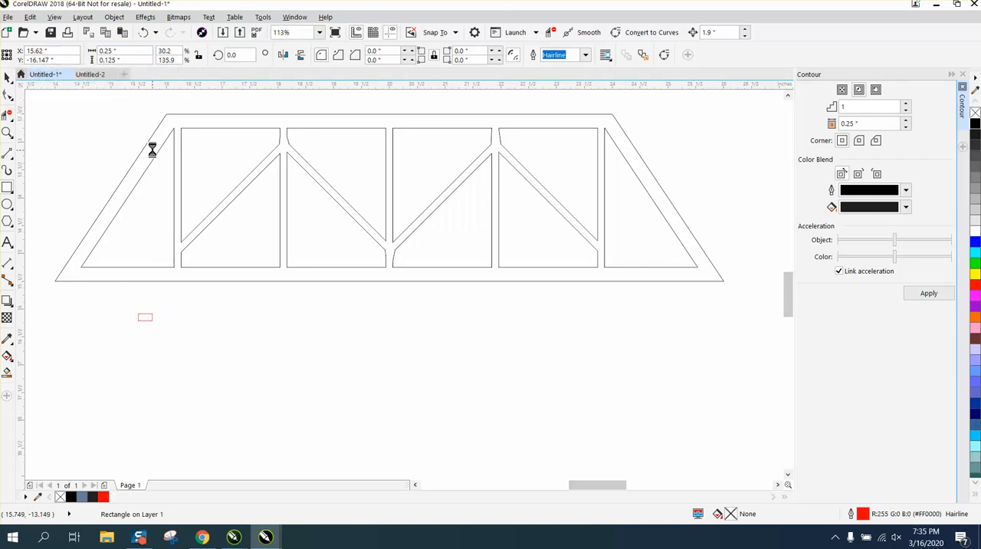
mouse_move(390, 199)
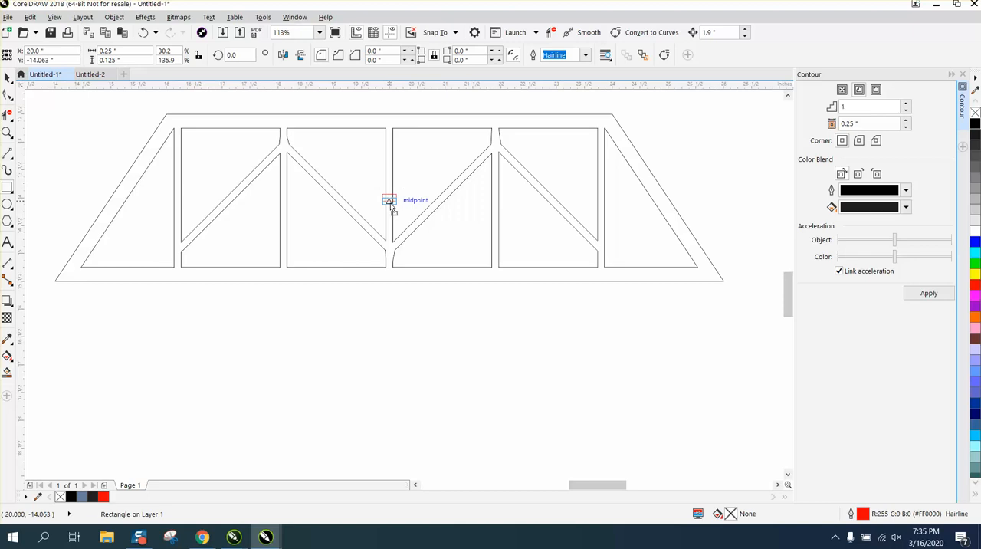
mouse_move(391, 266)
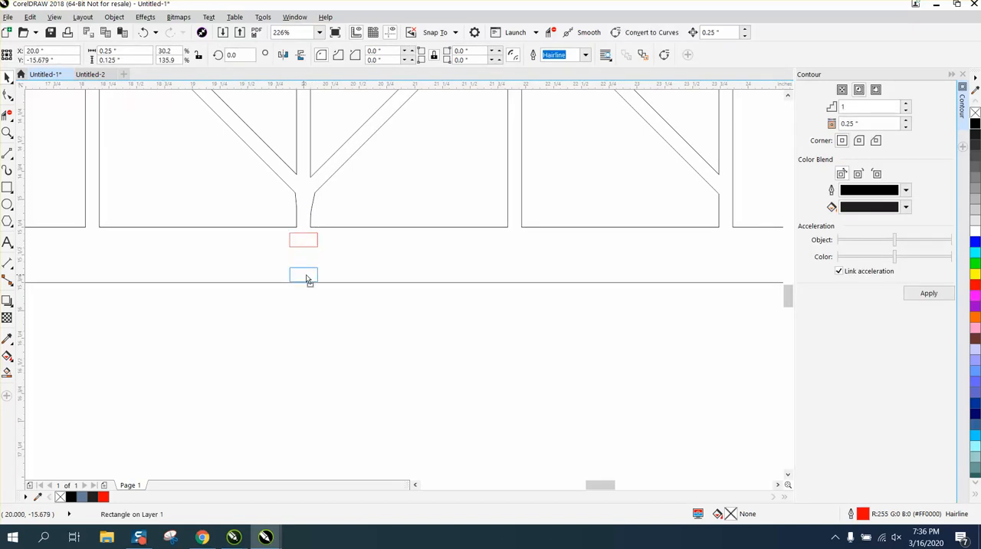
Position slot rectangles under the centre joint and near the left end of the bottom chord.
click(303, 276)
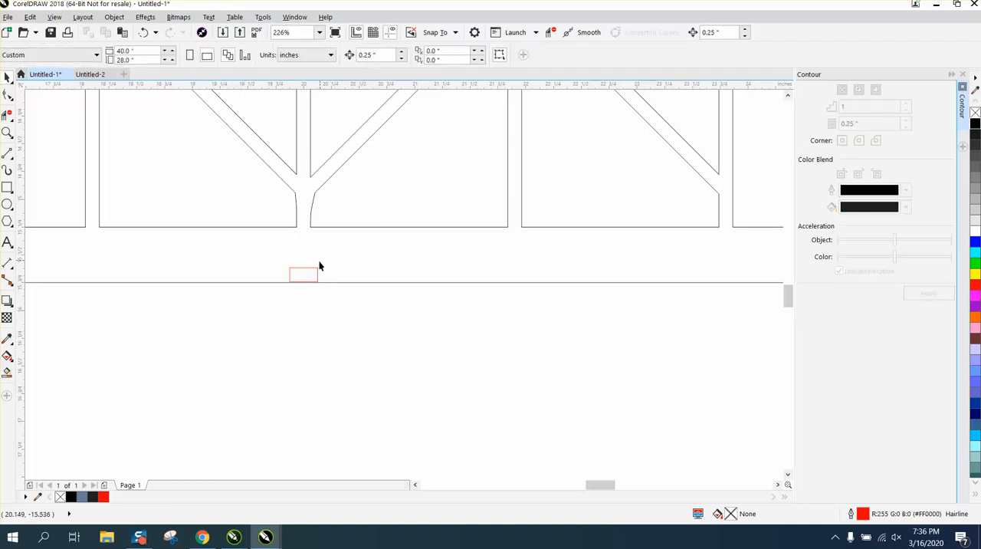
click(302, 273)
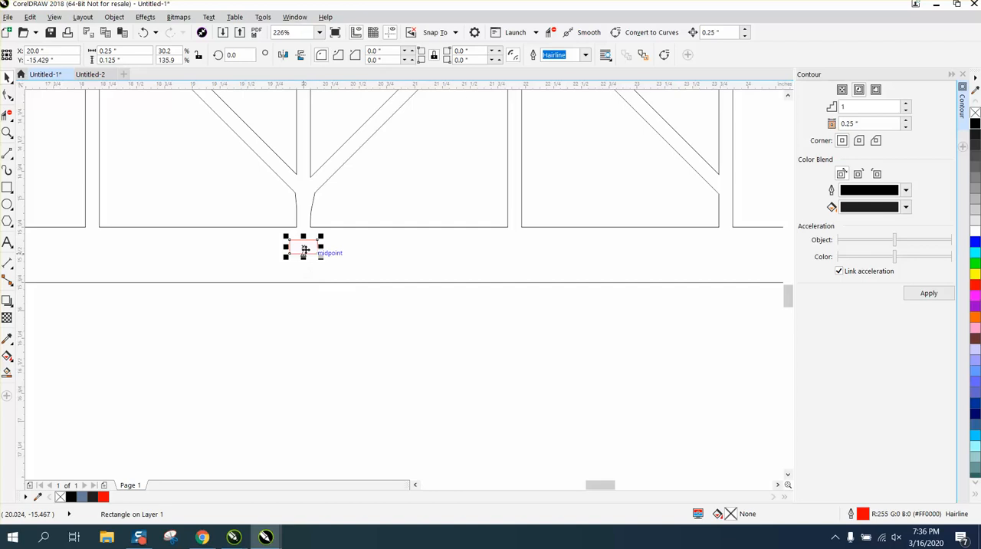
drag(302, 247, 347, 307)
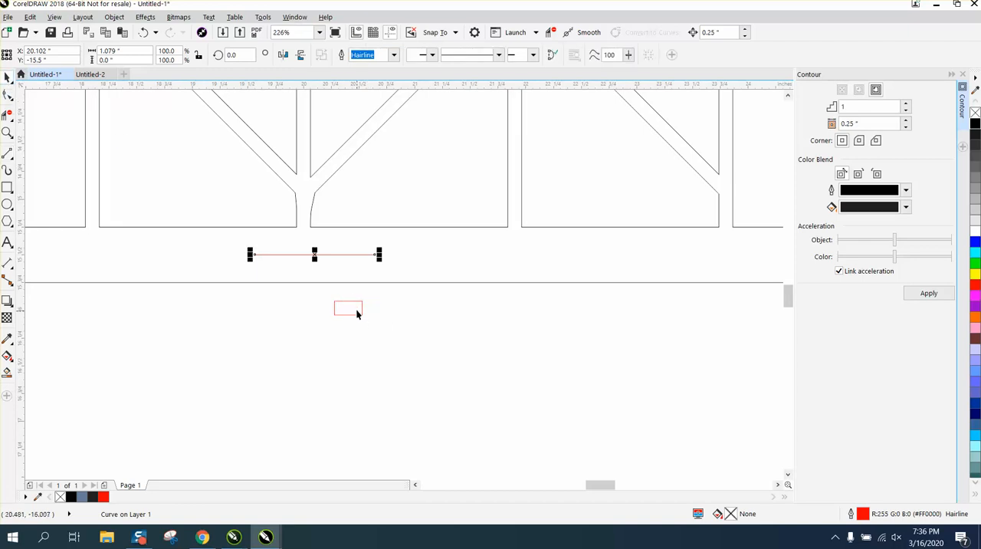
click(350, 308)
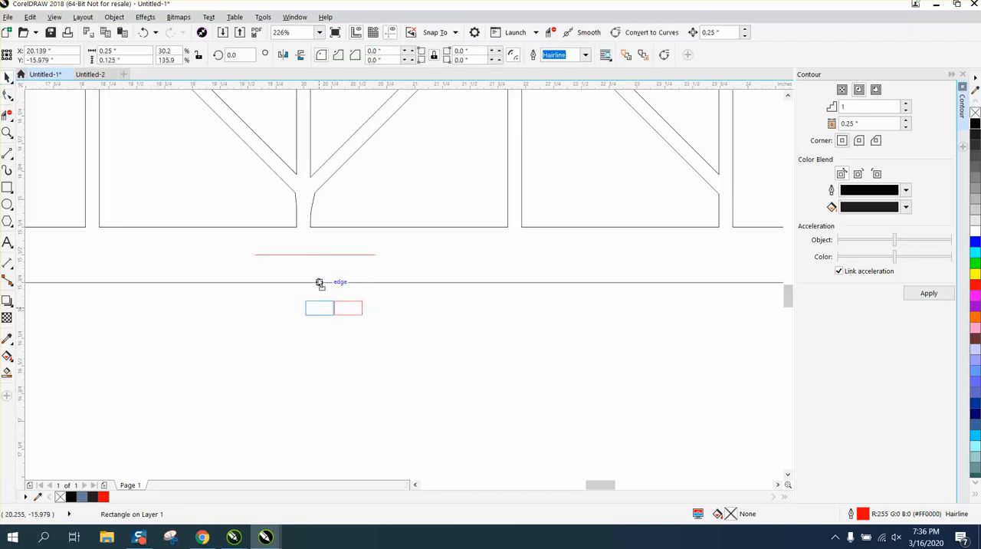
click(307, 254)
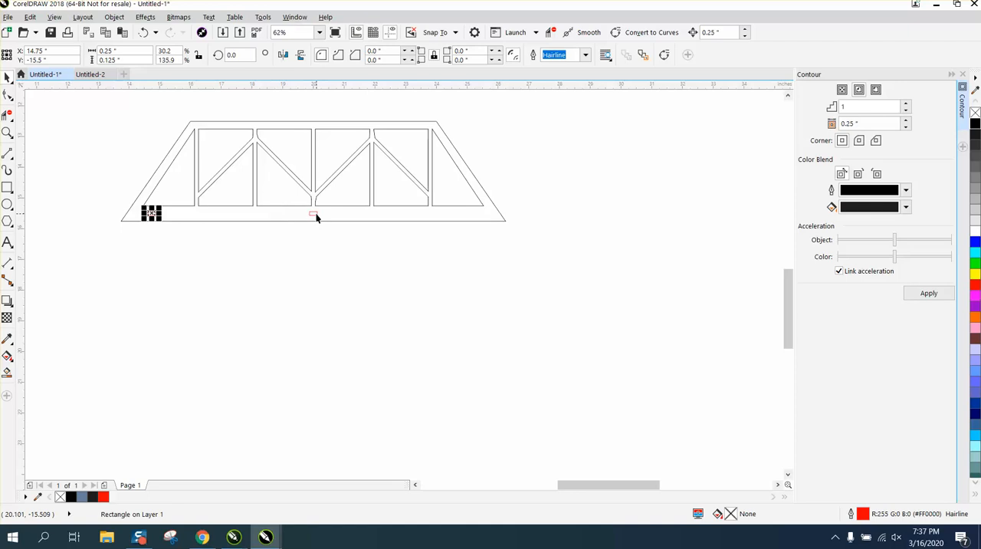
Add a third tab slot near the right end and zoom out to check all three.
click(6, 132)
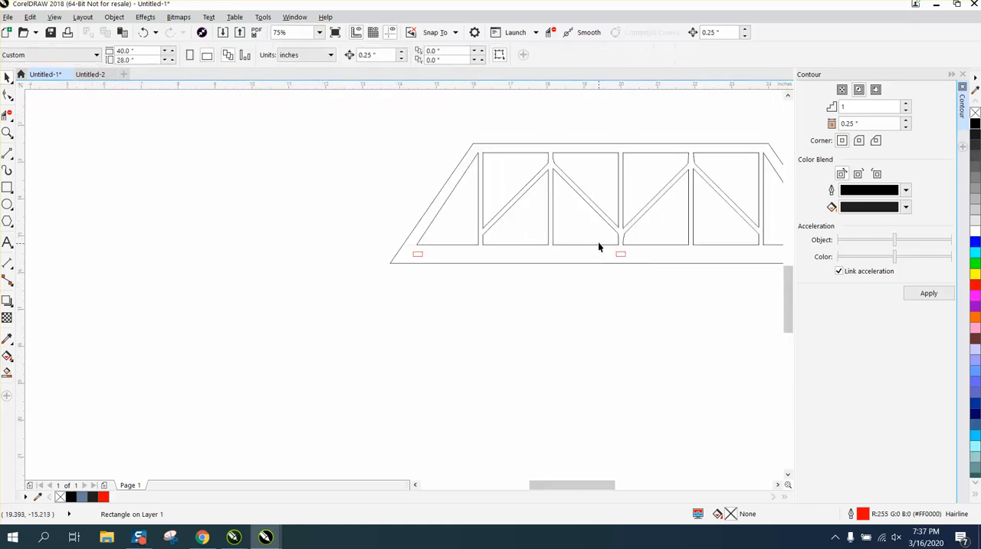
click(619, 254)
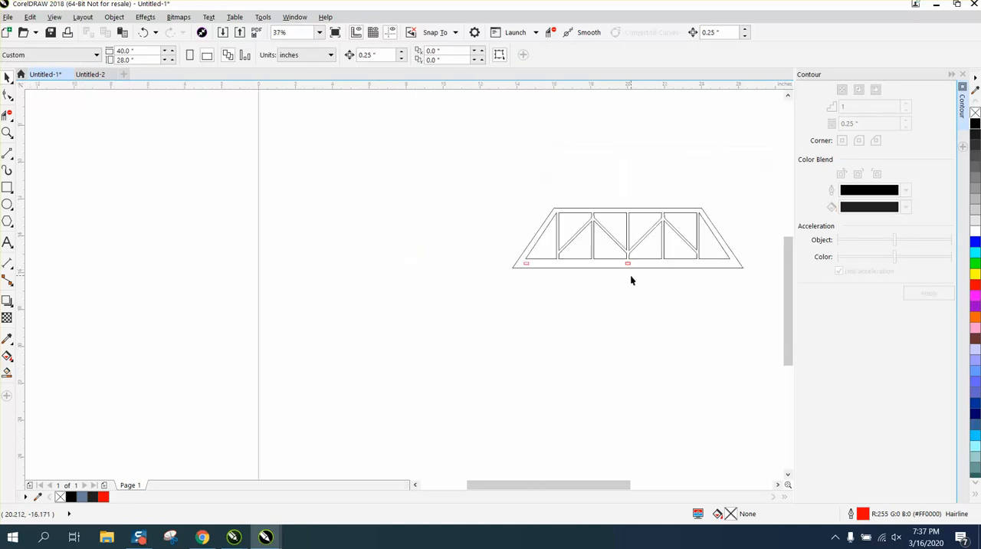
click(628, 264)
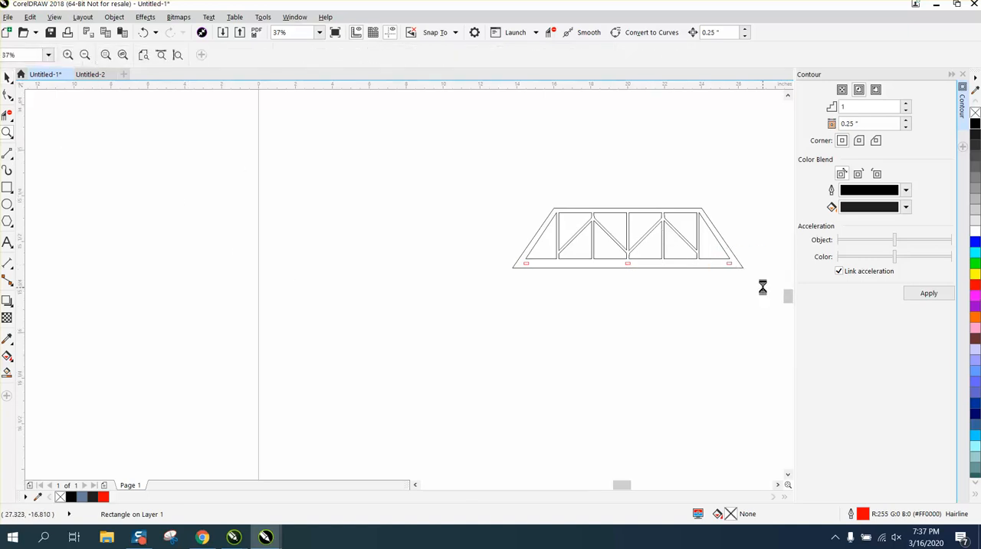
Select the truss panel and give it a red hairline outline for laser cutting.
click(84, 55)
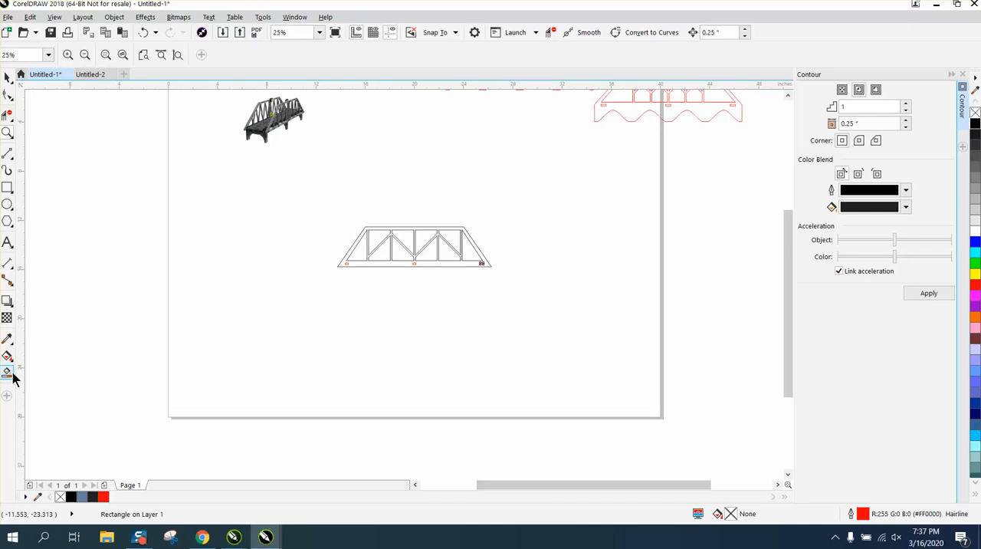
click(414, 247)
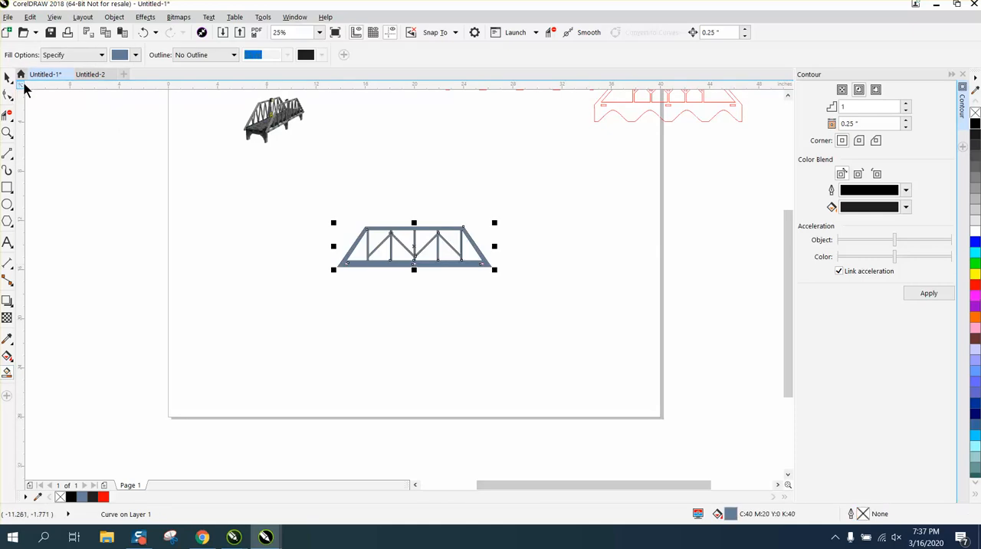
click(8, 89)
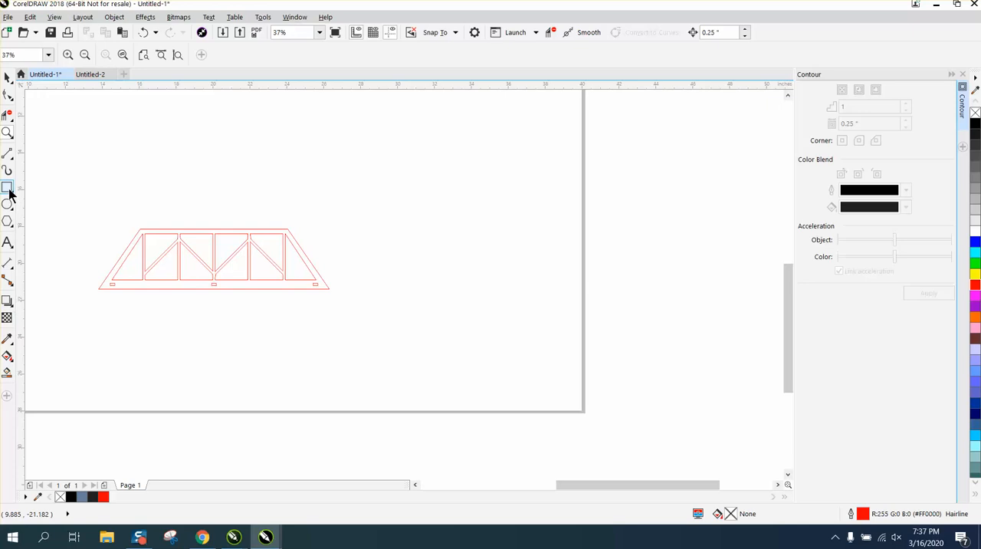
Draw the base rectangle and size it to about 13.5 by 2 inches in the property bar.
click(8, 187)
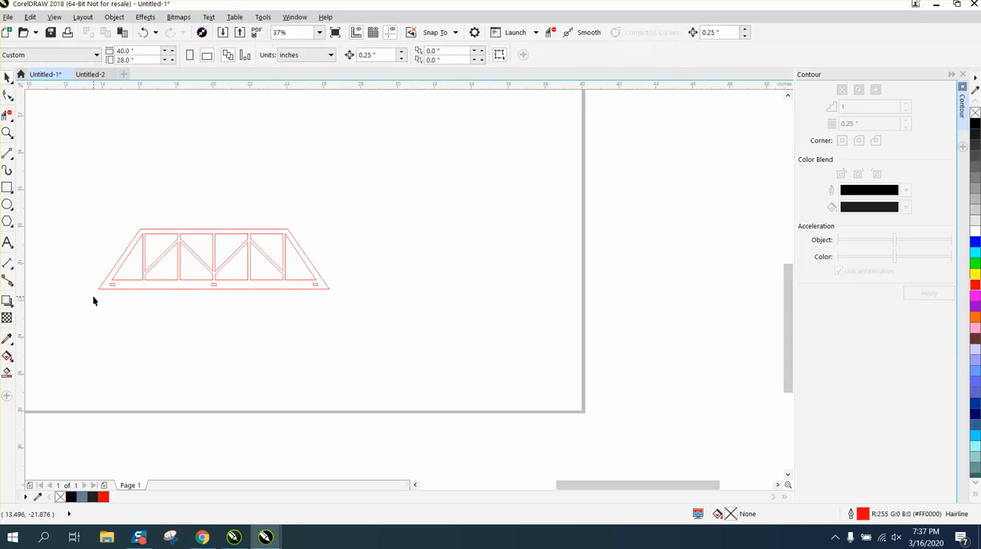
click(214, 257)
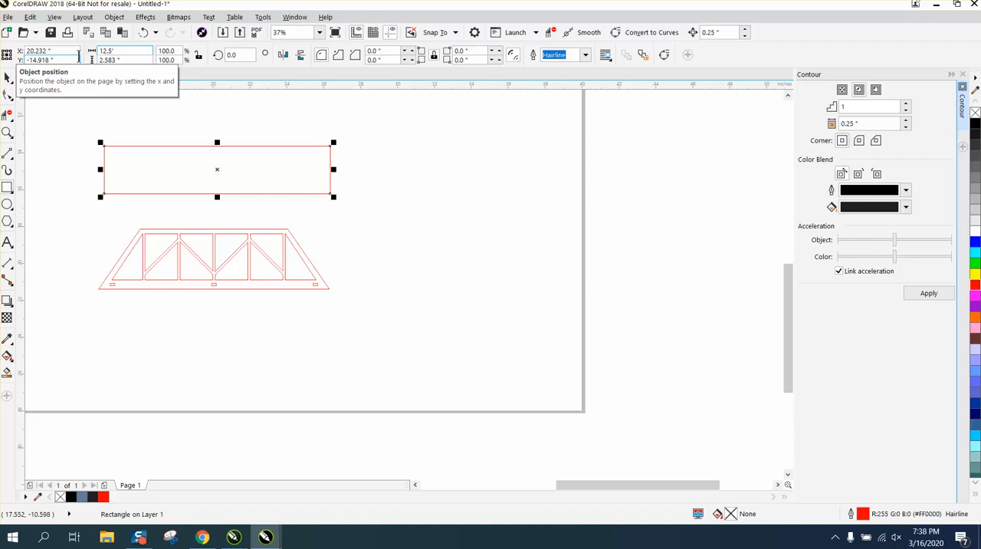
mouse_move(107, 51)
text(2)
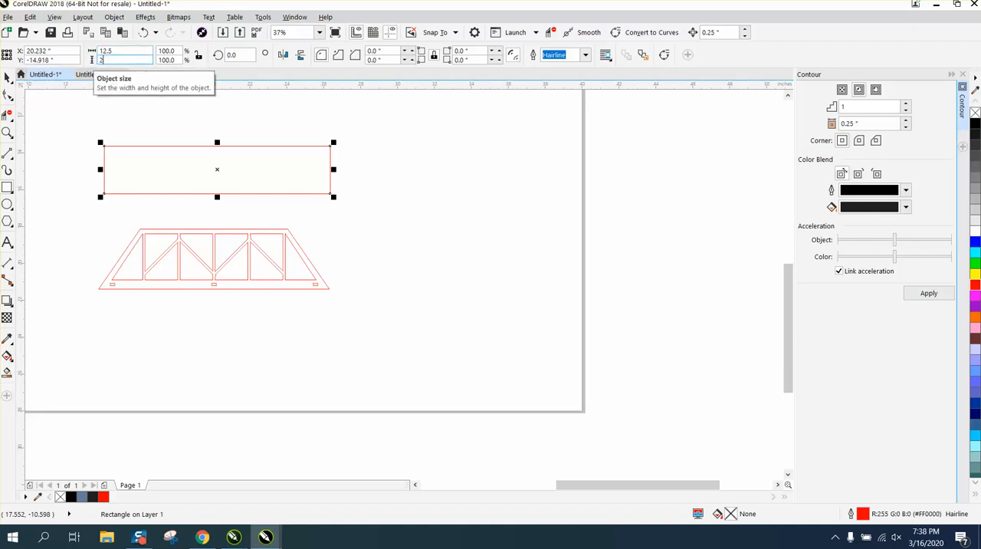
key(Return)
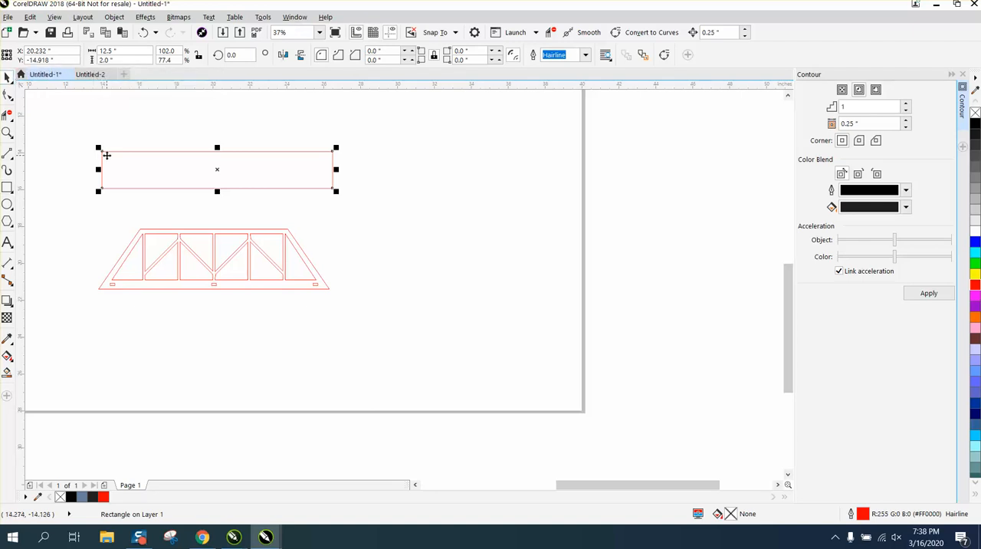
Move the base rectangle below the truss panel and snap it flush against the panel's bottom edge.
drag(217, 169, 211, 306)
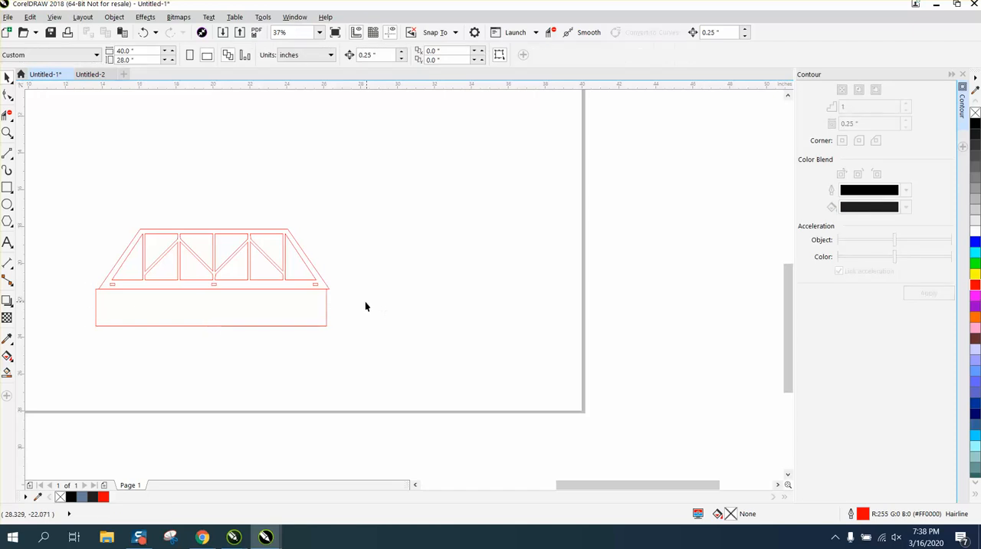
mouse_move(242, 334)
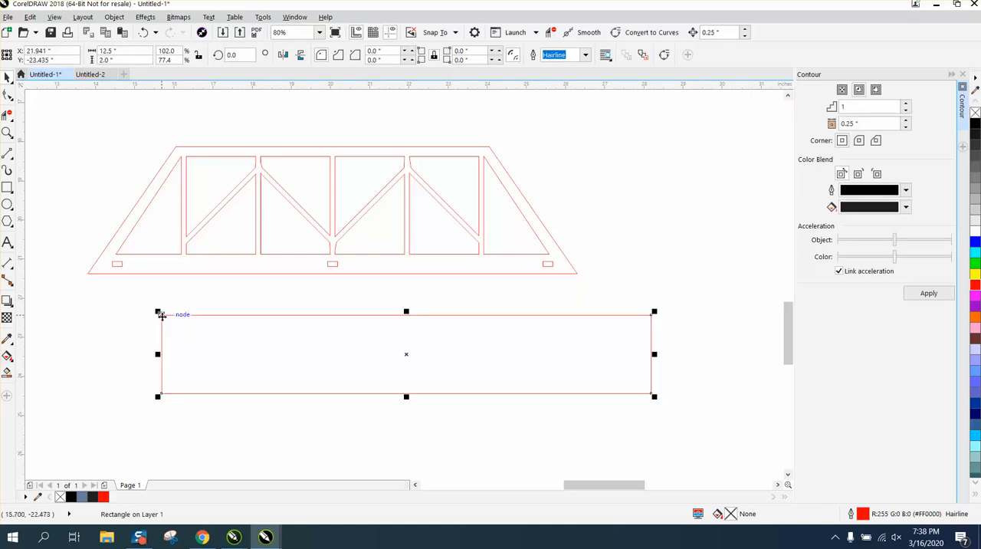
drag(406, 353, 331, 313)
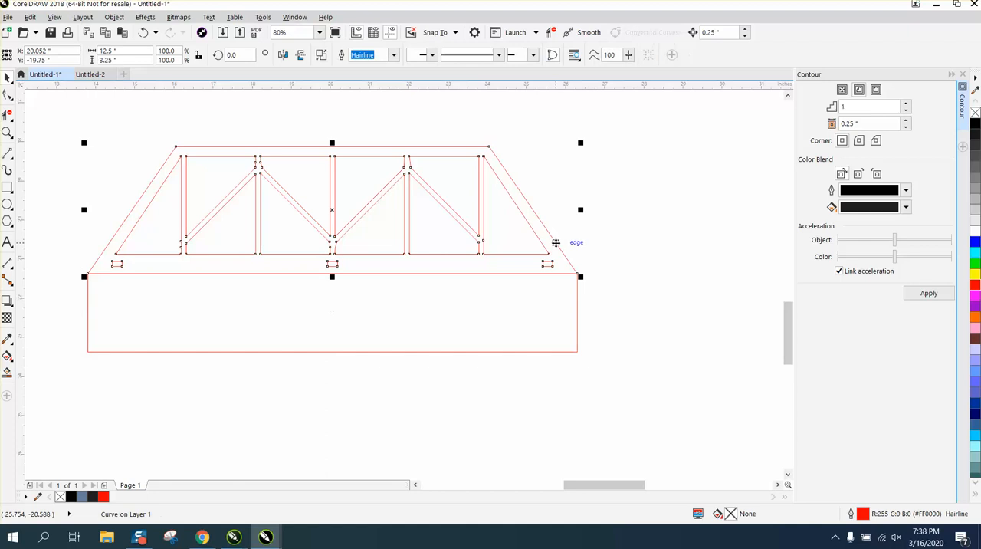
scroll(down, 3)
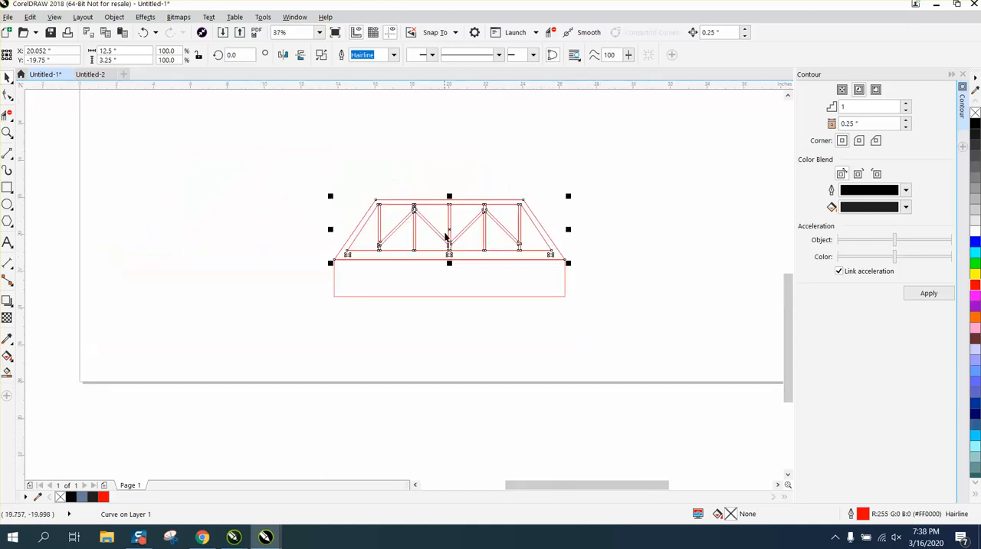
drag(450, 228, 640, 150)
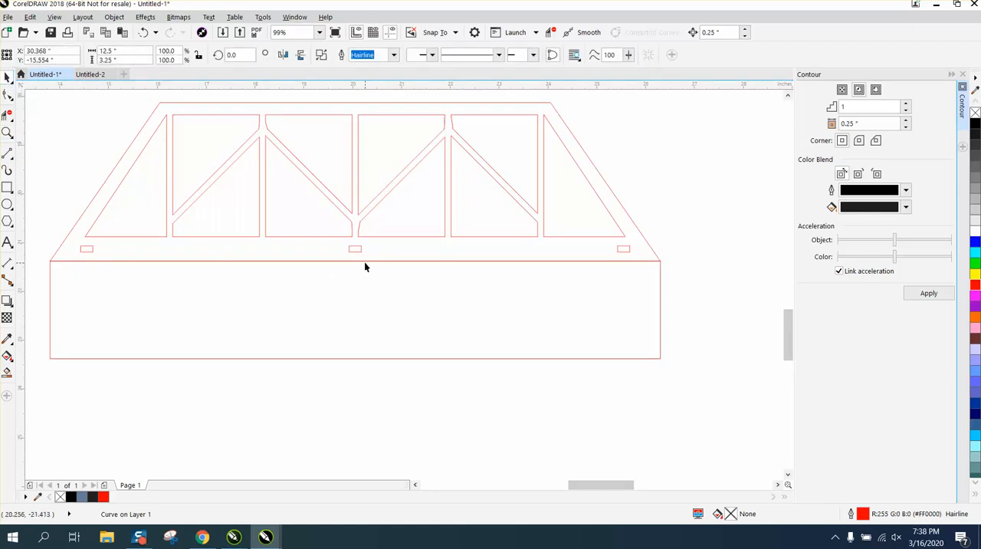
Weld three tab rectangles onto the base top edge at the slot positions, giving a roughly 12 by 2.125 inch strip.
click(355, 259)
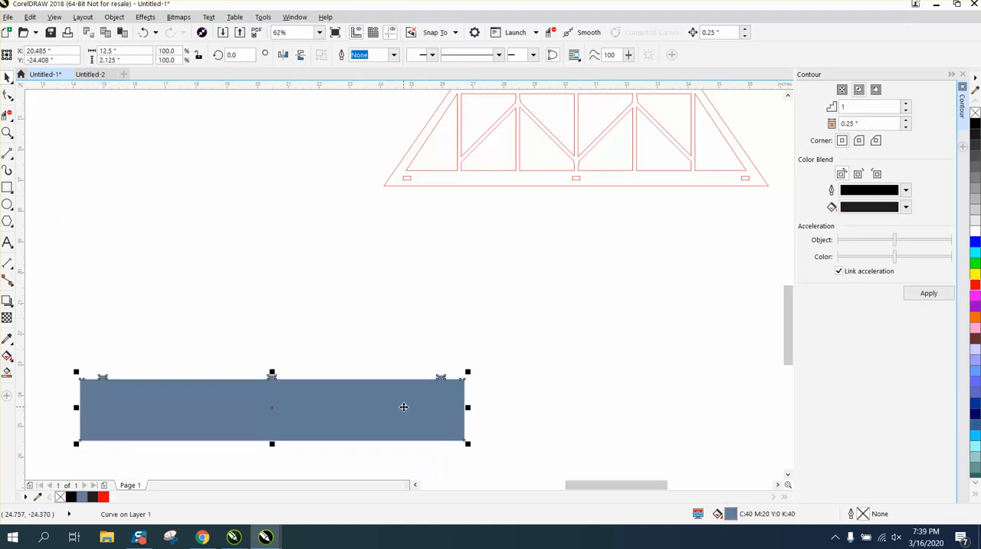
scroll(down, 3)
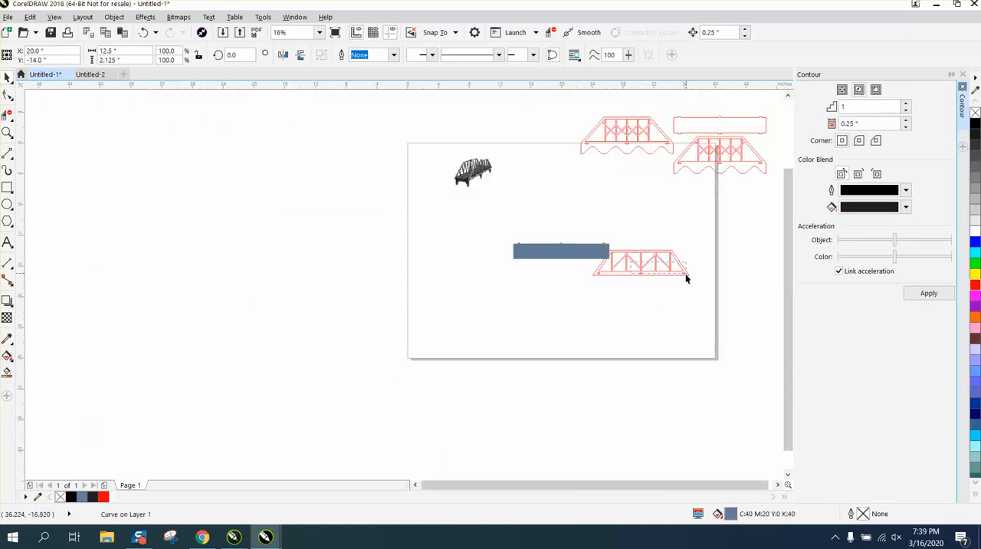
click(643, 267)
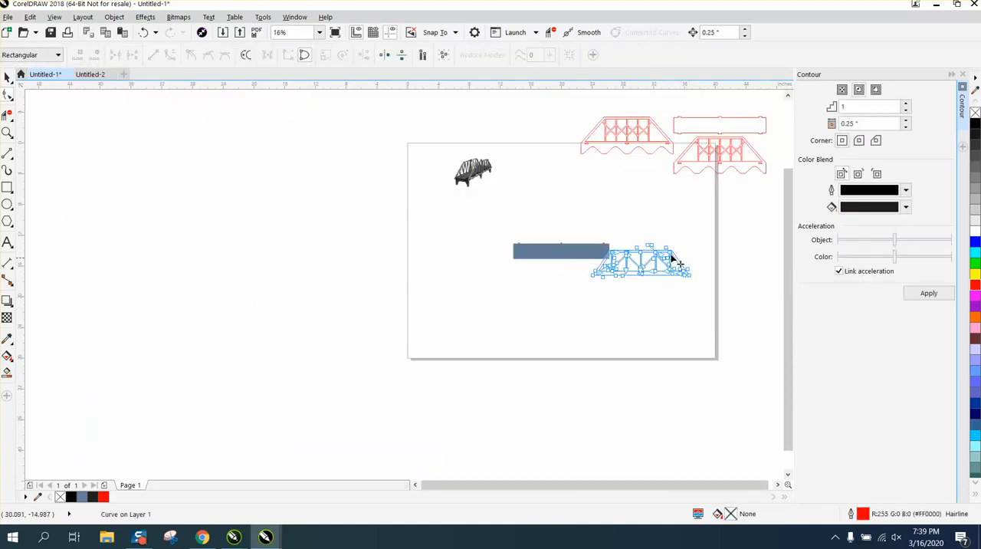
click(8, 132)
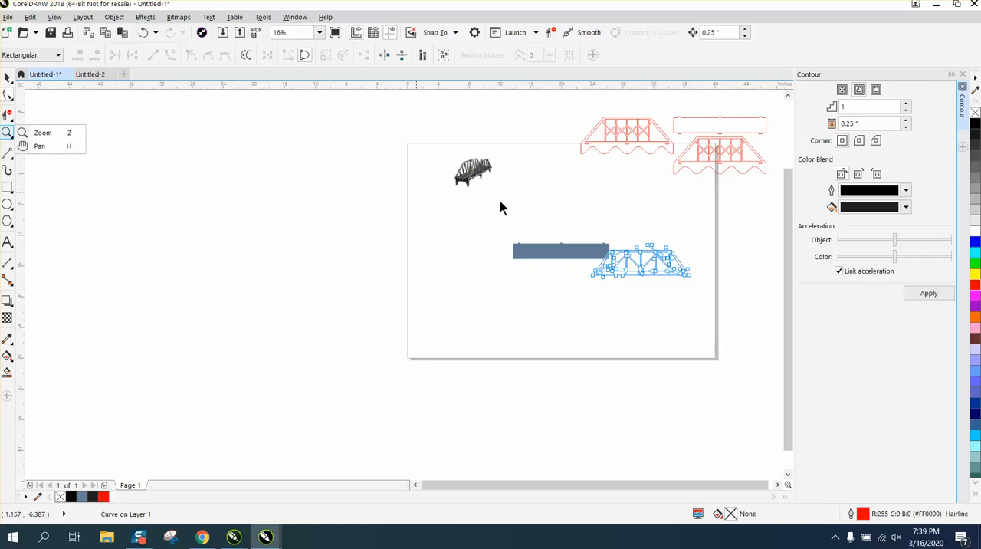
mouse_move(704, 294)
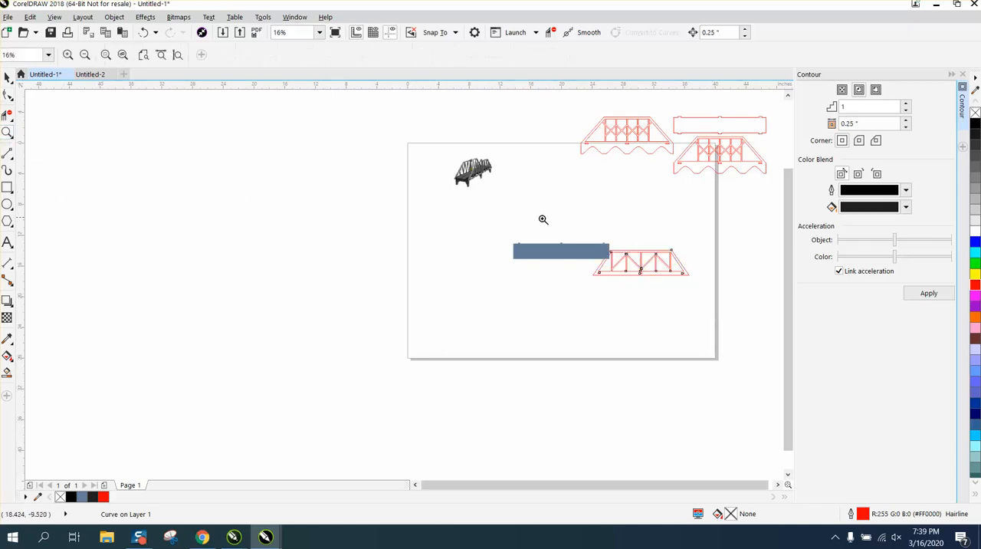
Zoom in on the base strip to work on its bottom-edge tabs.
click(11, 77)
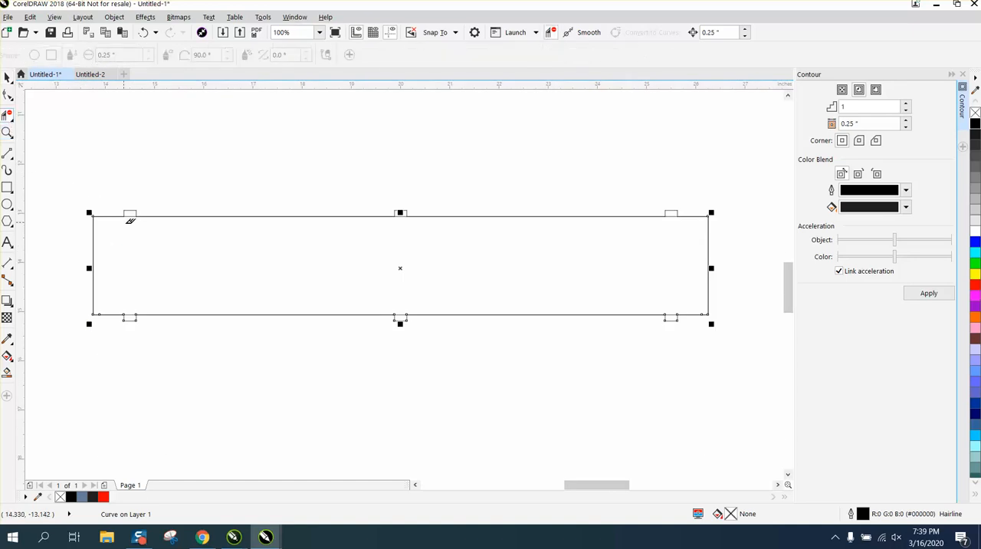
mouse_move(135, 313)
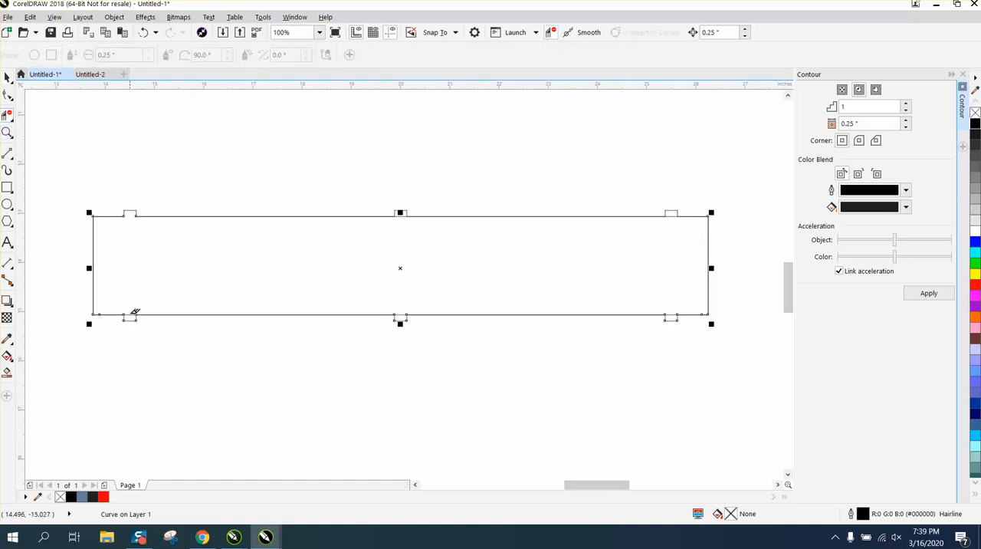
mouse_move(402, 310)
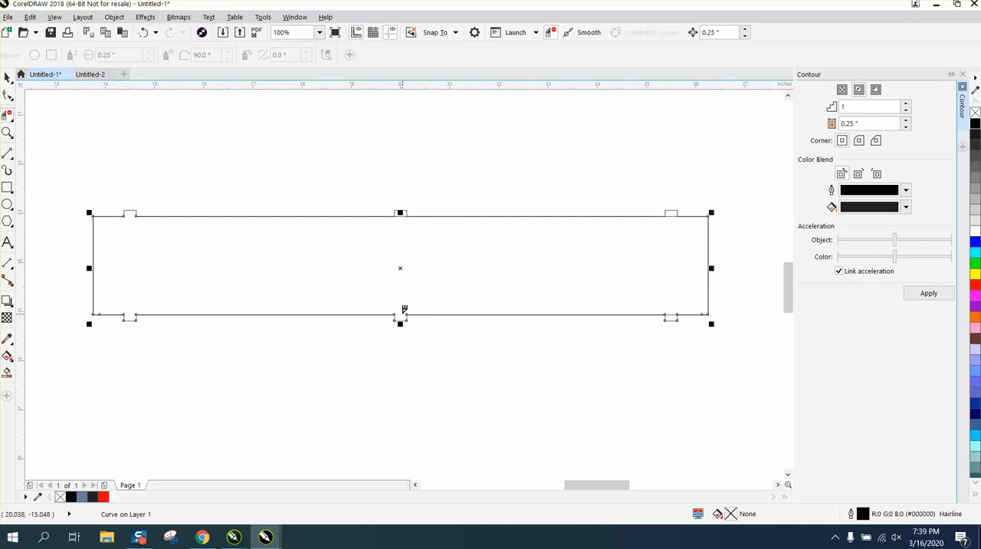
mouse_move(406, 212)
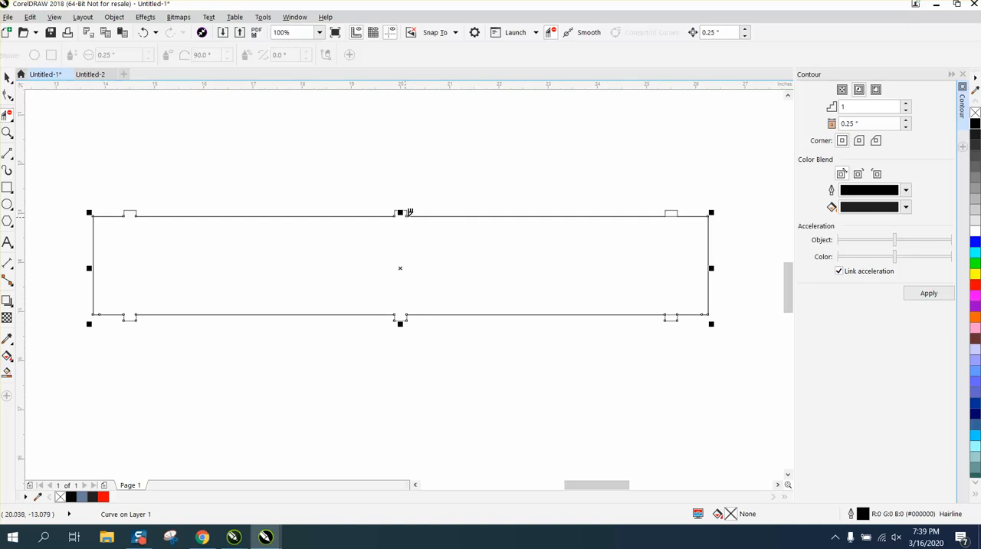
mouse_move(682, 277)
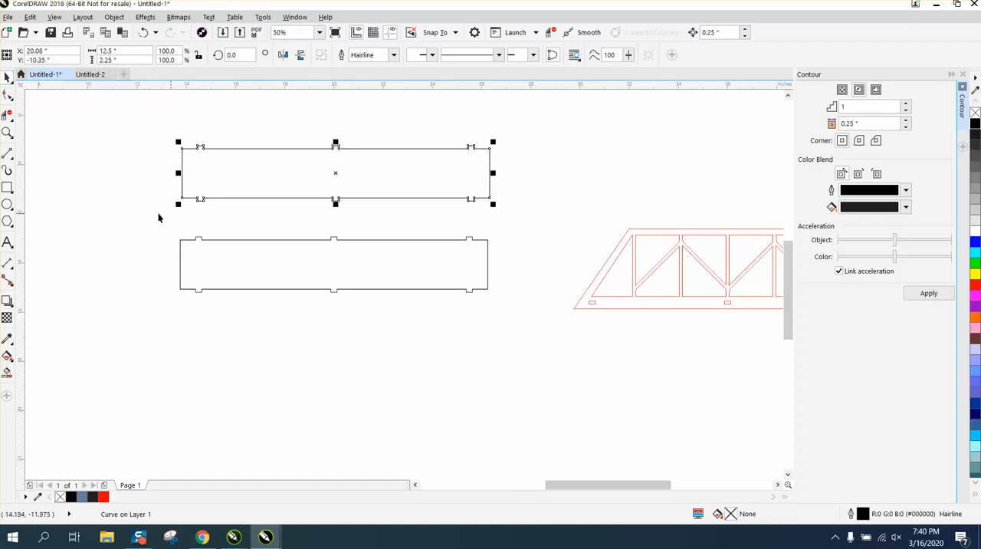
Shift-select both base pieces and launch the Windows Calculator beside the drawing.
click(297, 536)
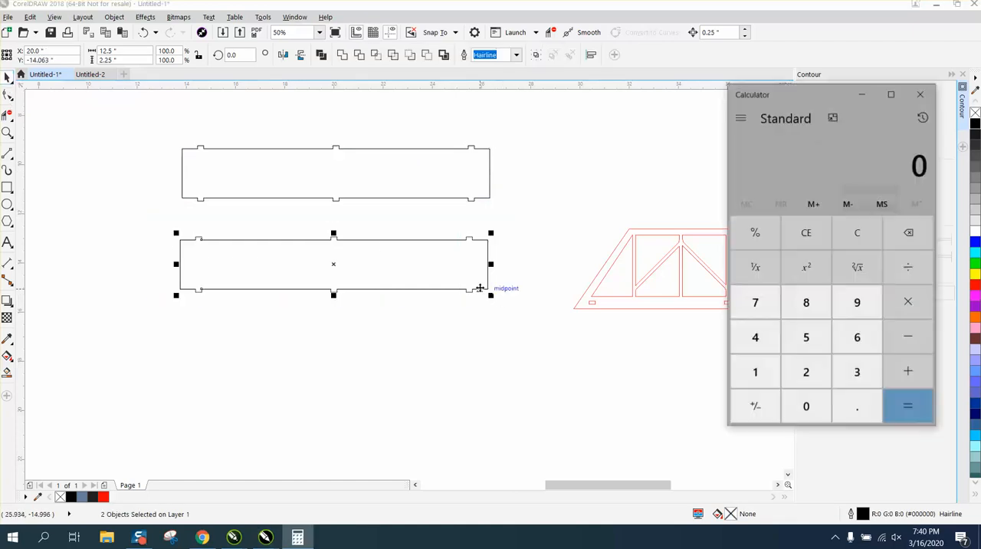
click(920, 95)
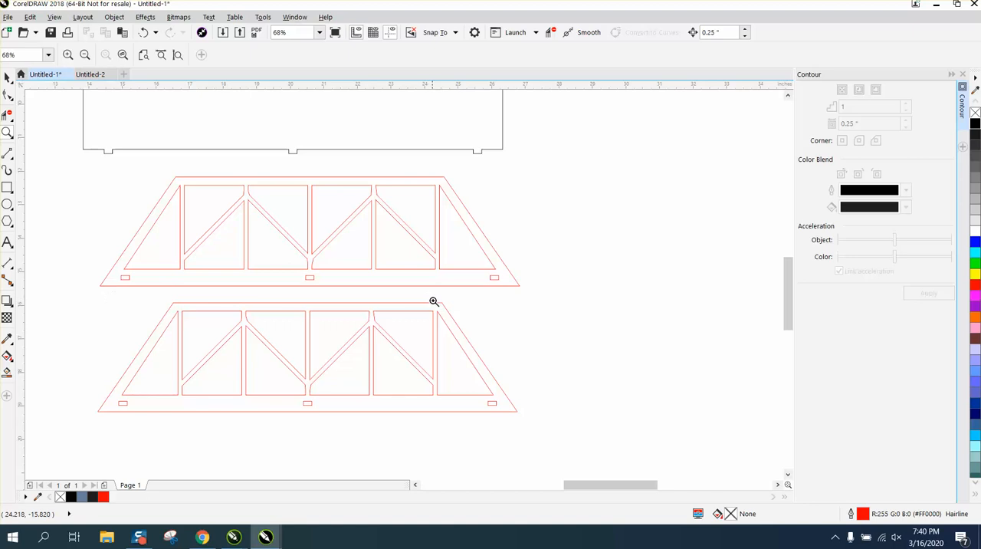
Zoom out to review the base strip above the two stacked red truss panels.
scroll(down, 3)
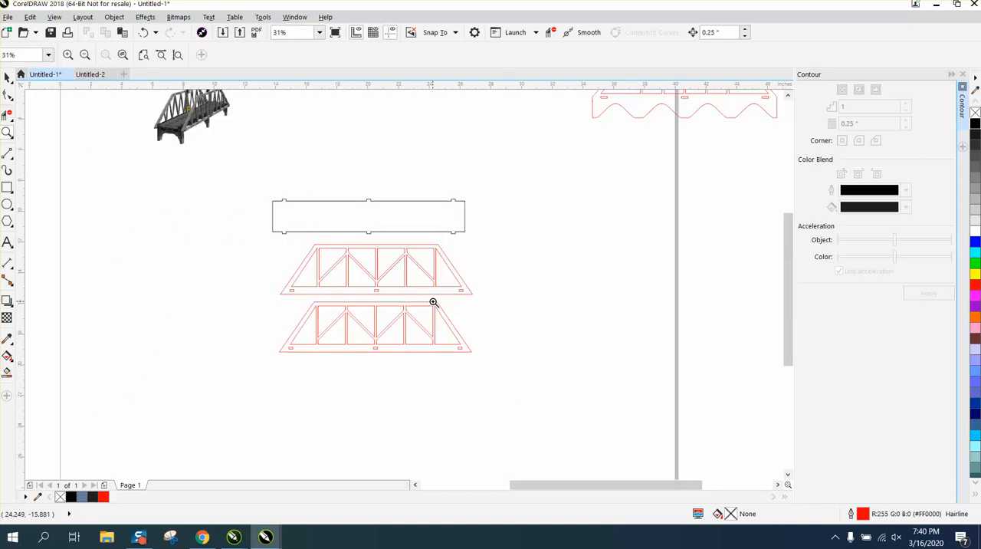